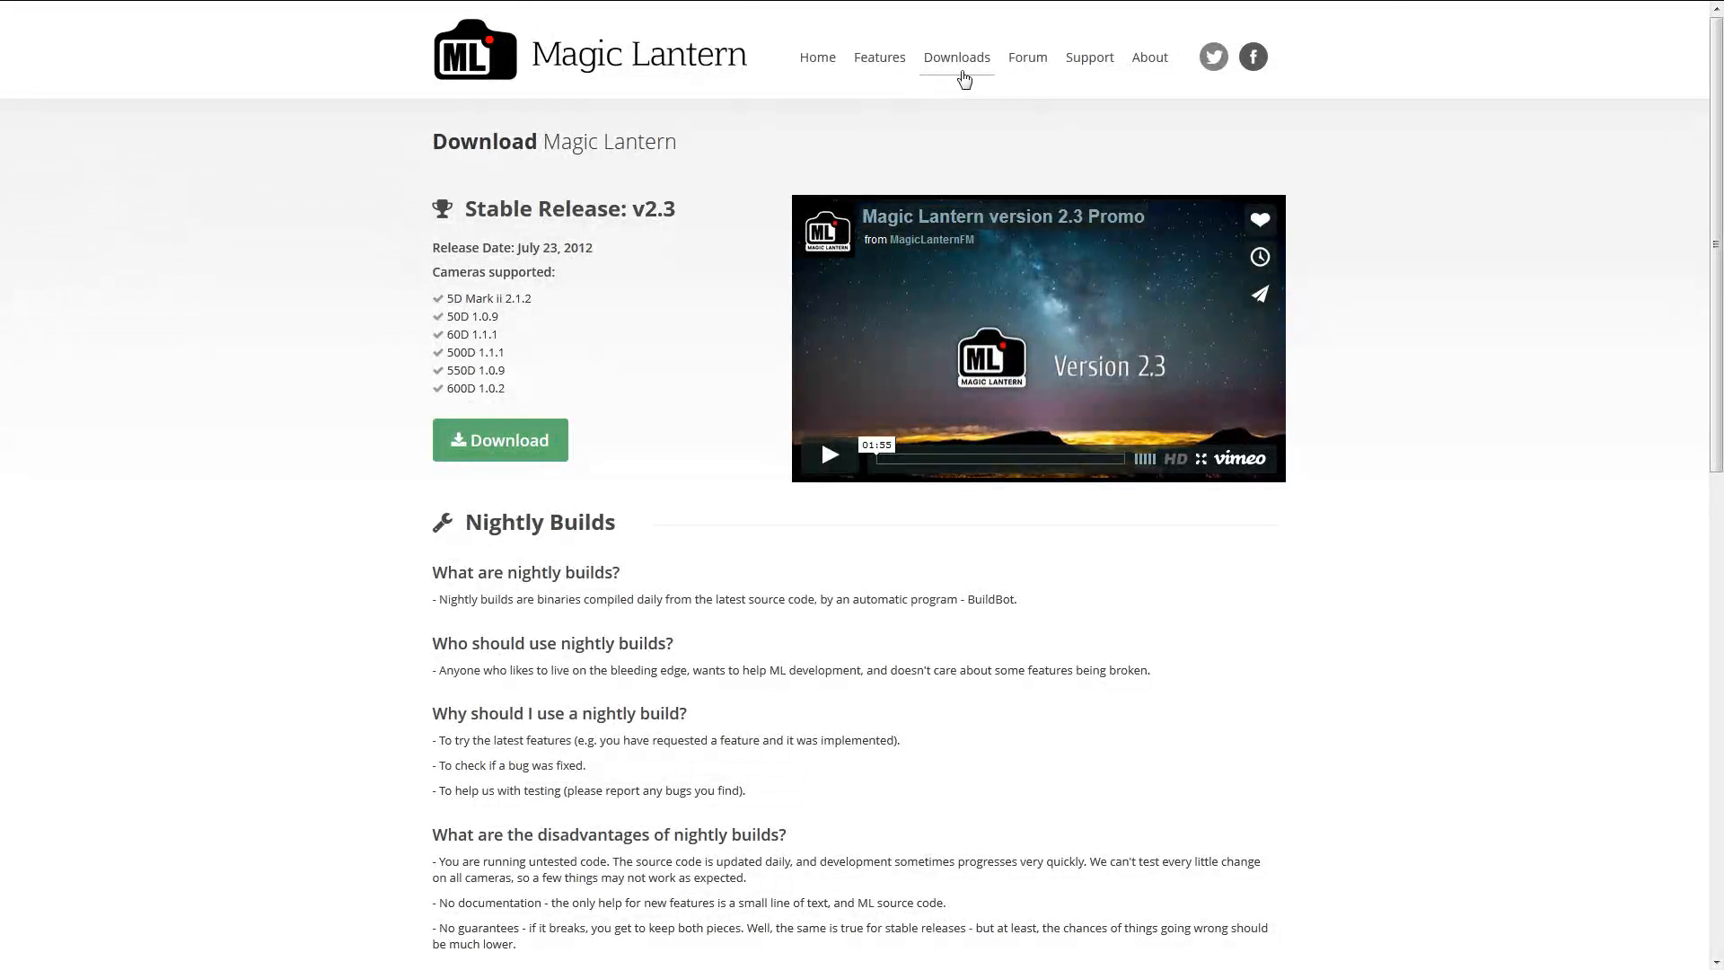
{"action": "mouse_move", "coordinate": [495, 136]}
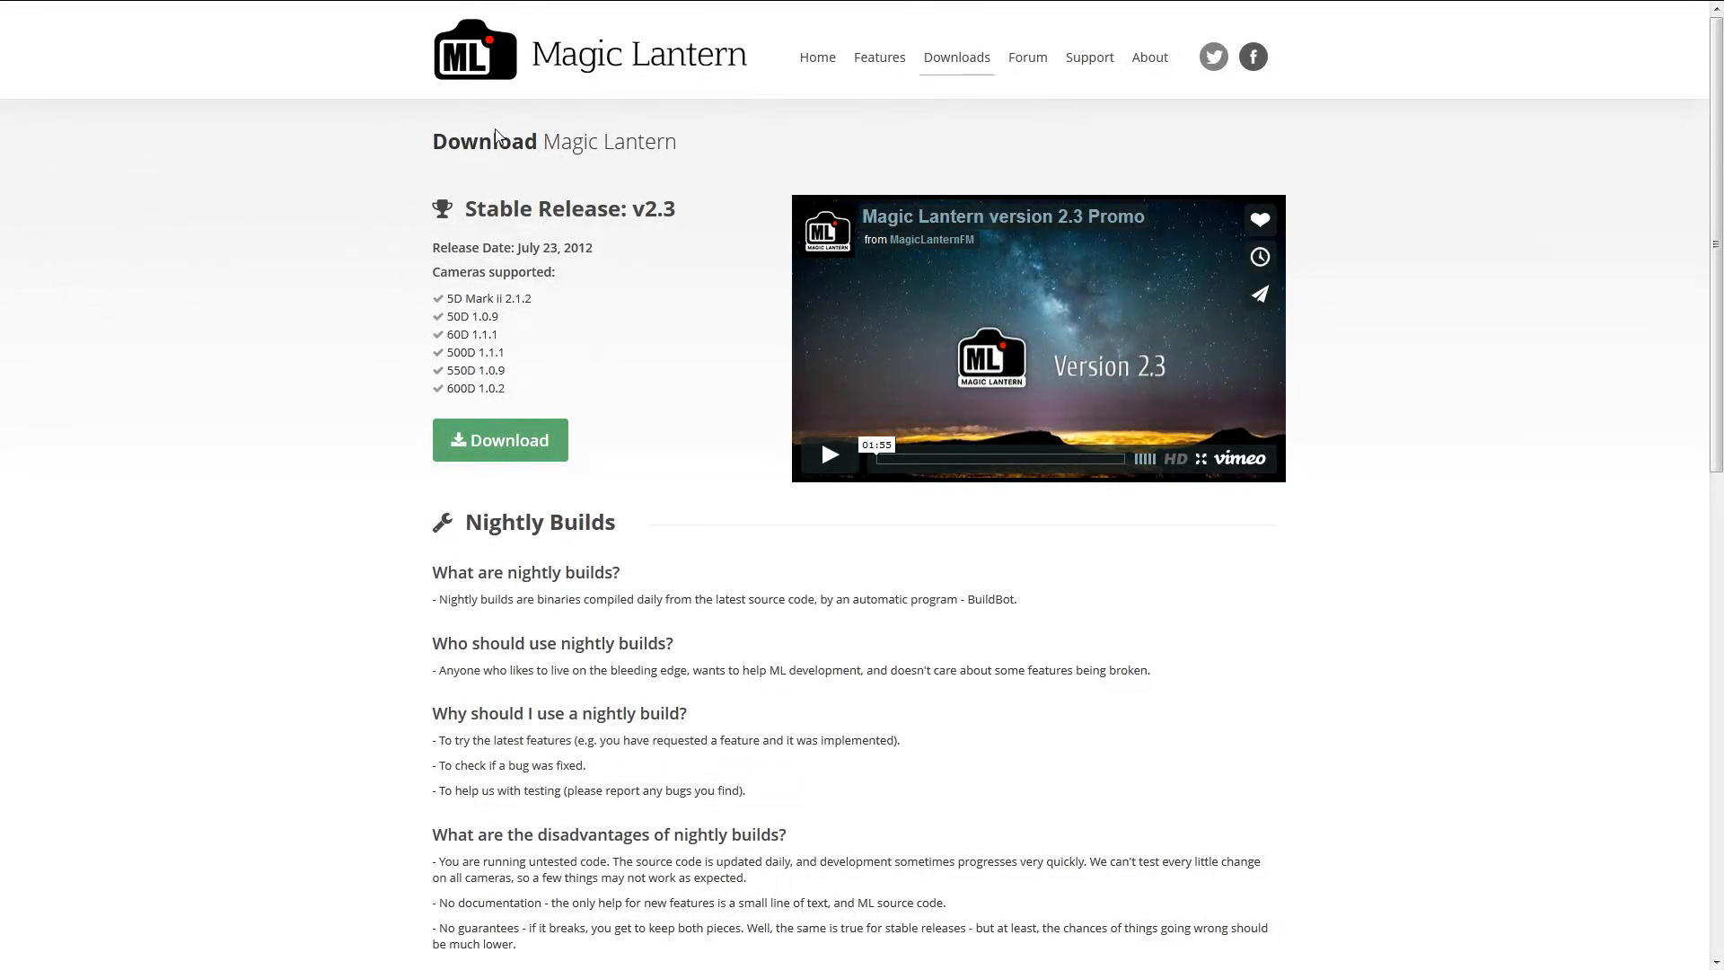
{"action": "mouse_move", "coordinate": [648, 255]}
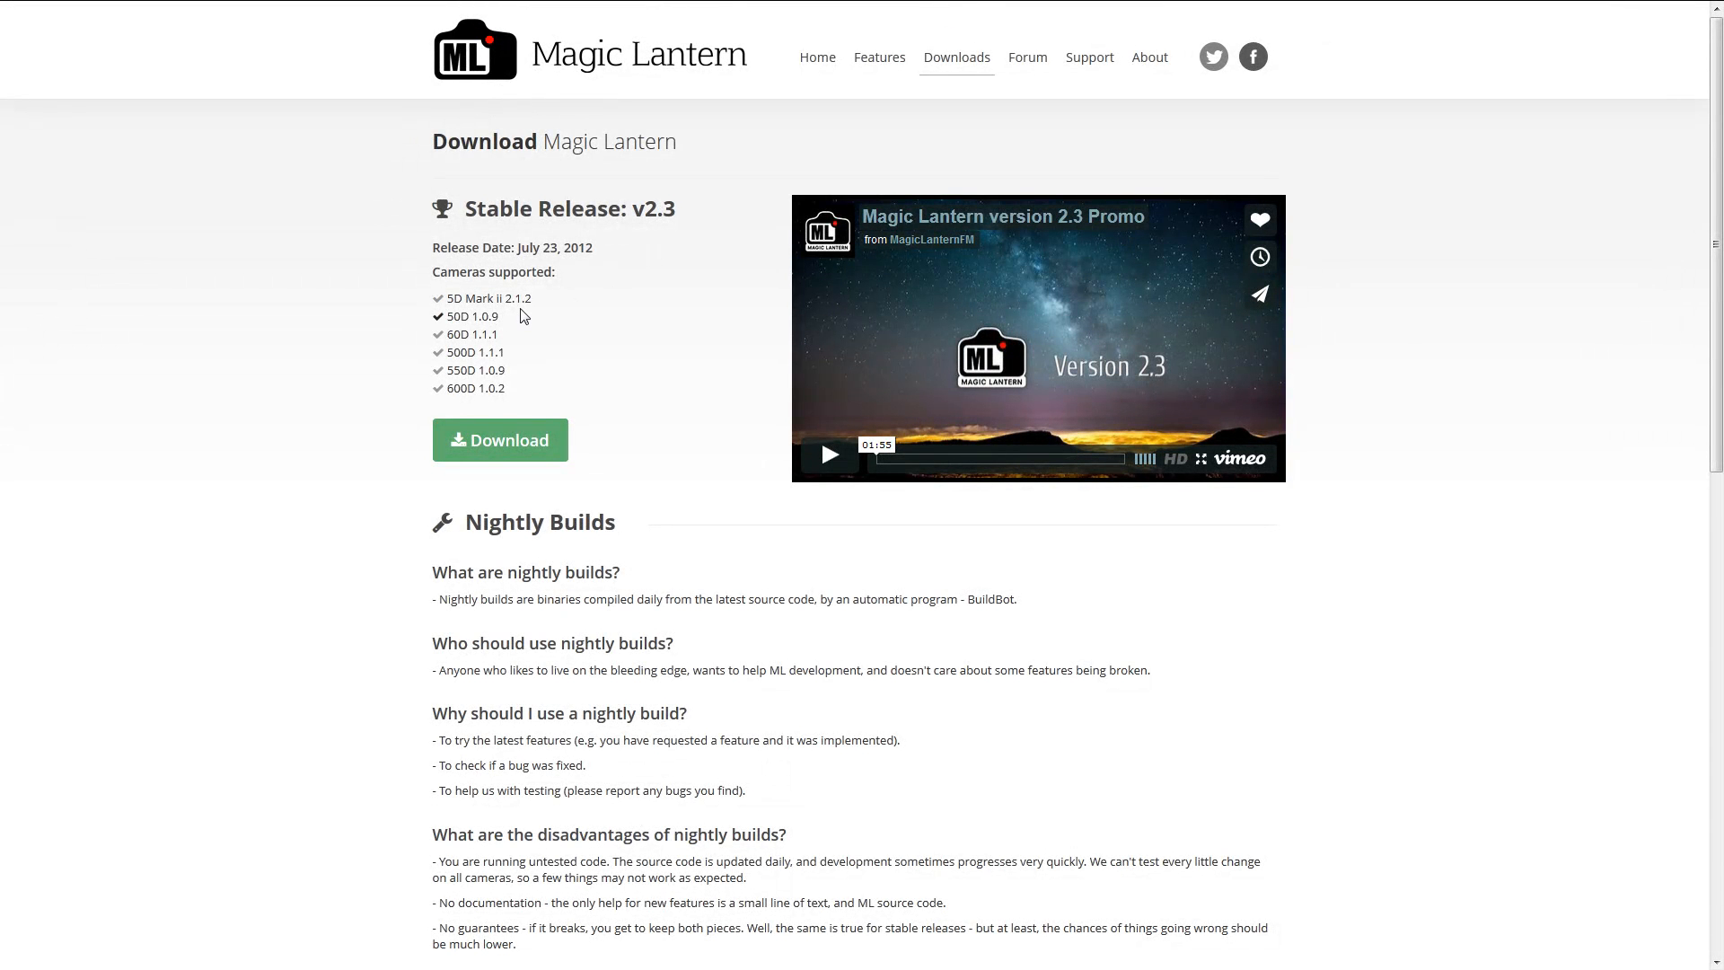
{"action": "mouse_move", "coordinate": [490, 322]}
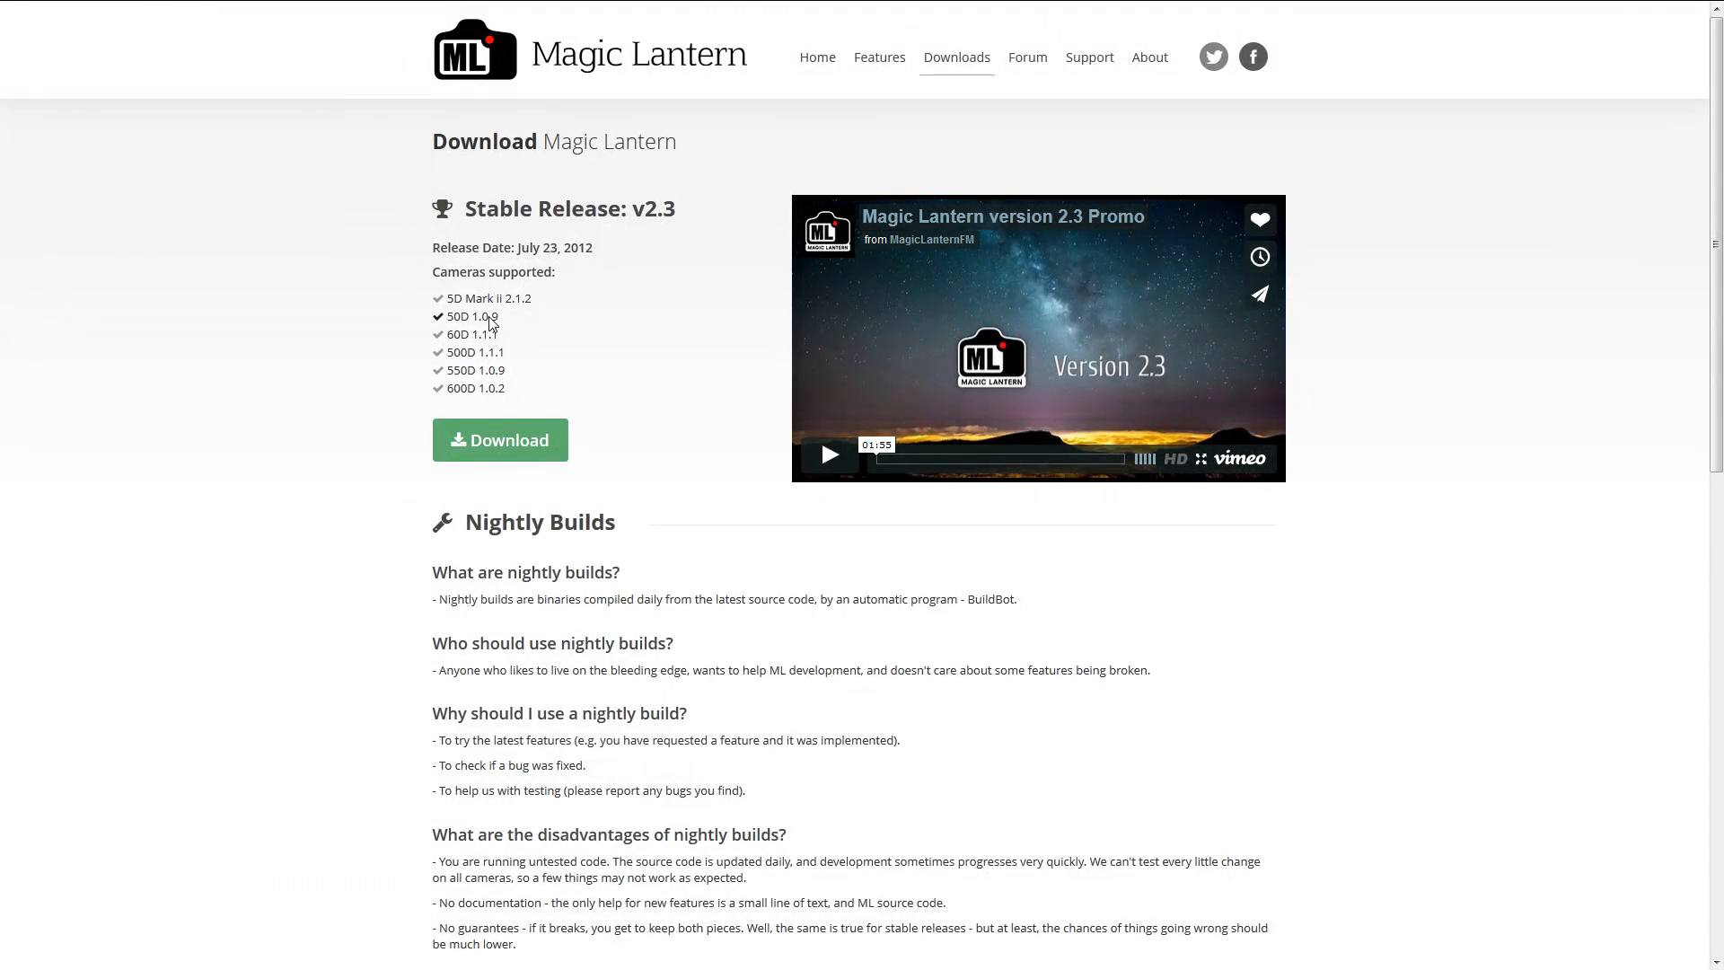
{"action": "mouse_move", "coordinate": [501, 327]}
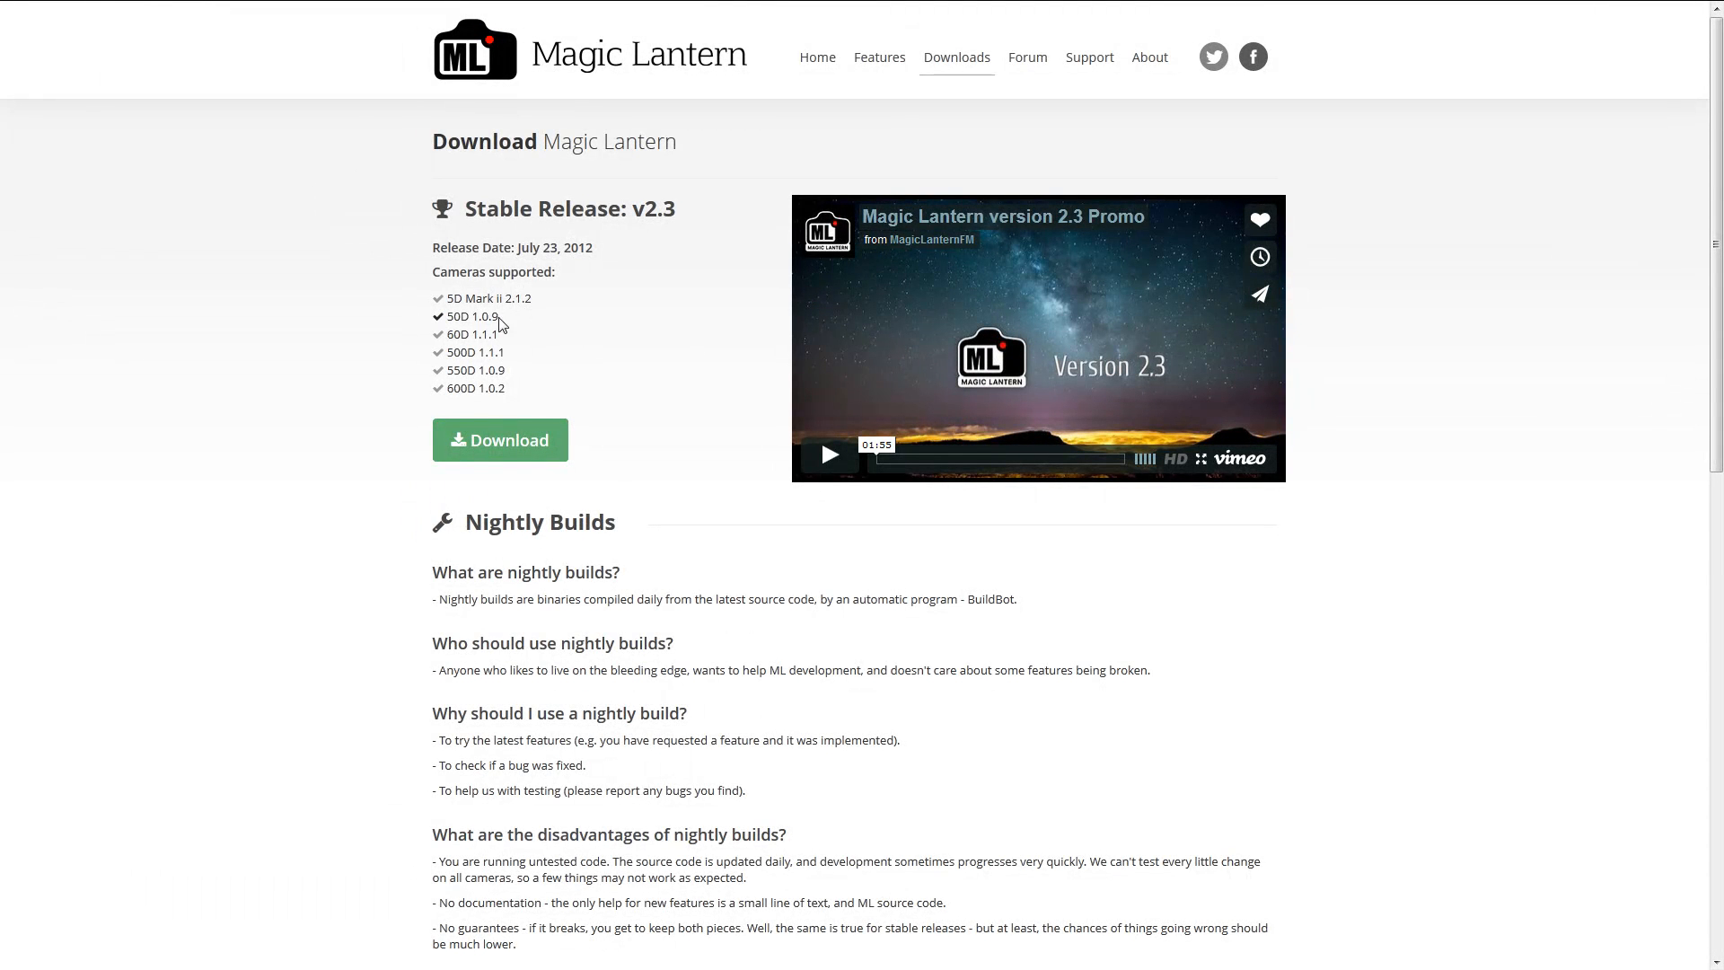
- Open the Support menu in the Magic Lantern site's top navigation
{"action": "left_click", "coordinate": [1088, 58]}
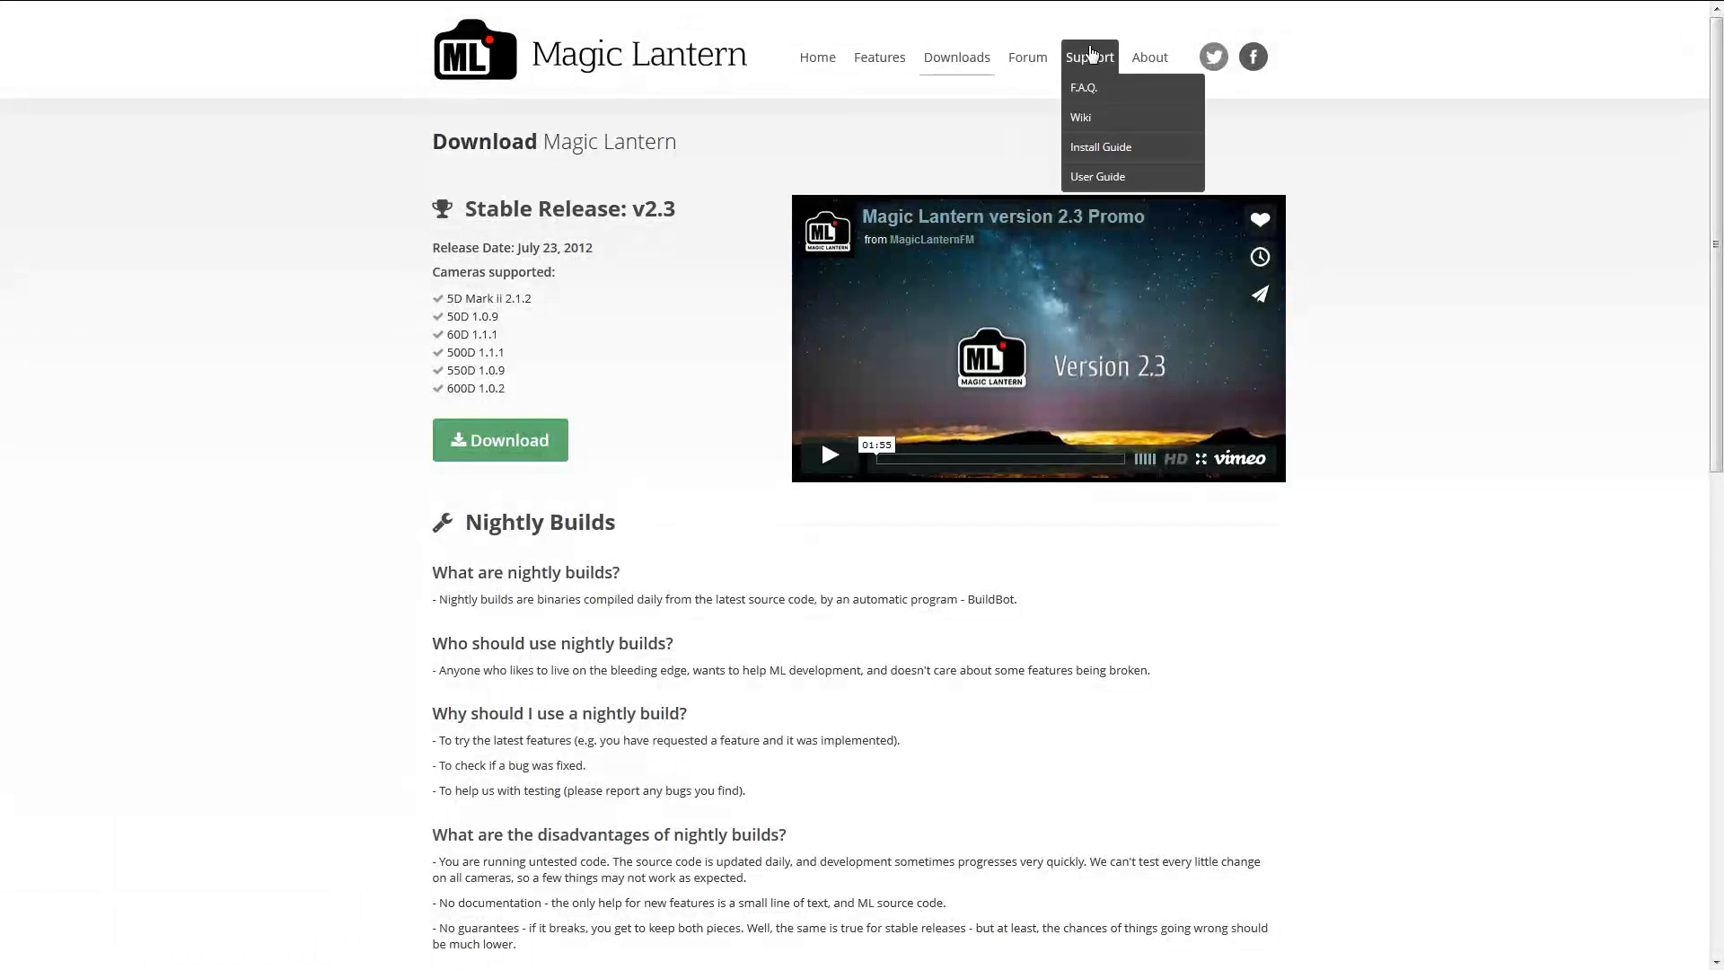
{"action": "mouse_move", "coordinate": [1099, 146]}
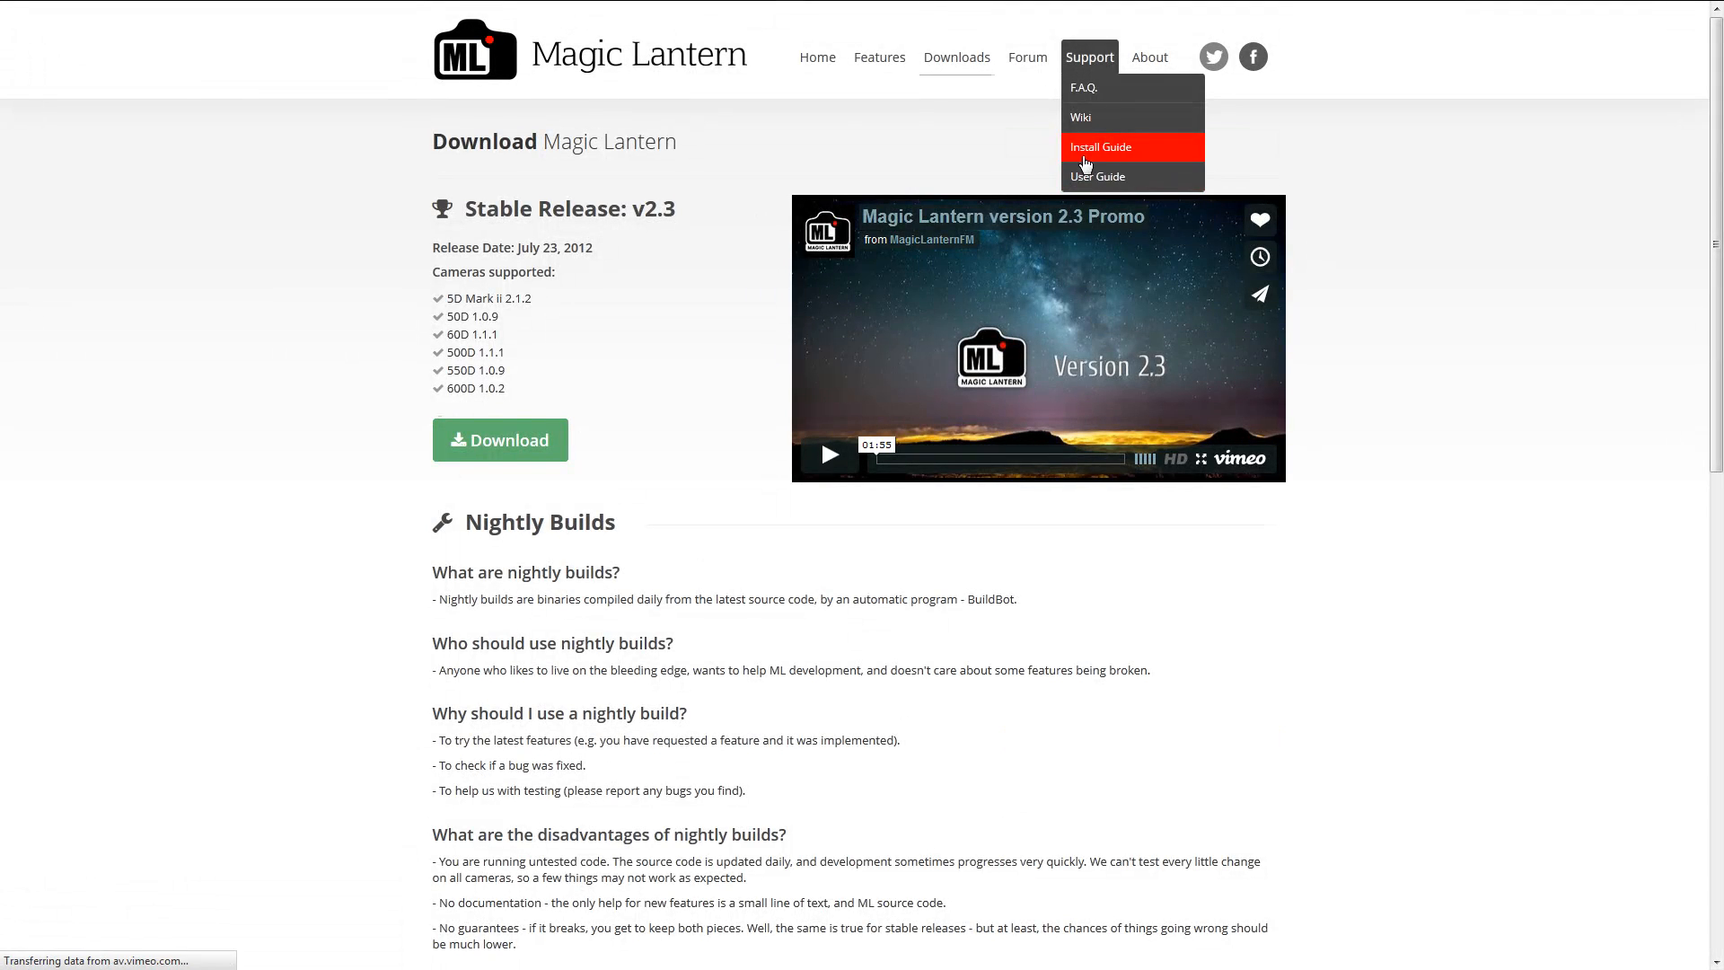
- Open the Install Guide page and scroll down to the First install guide steps
{"action": "left_click", "coordinate": [1100, 146]}
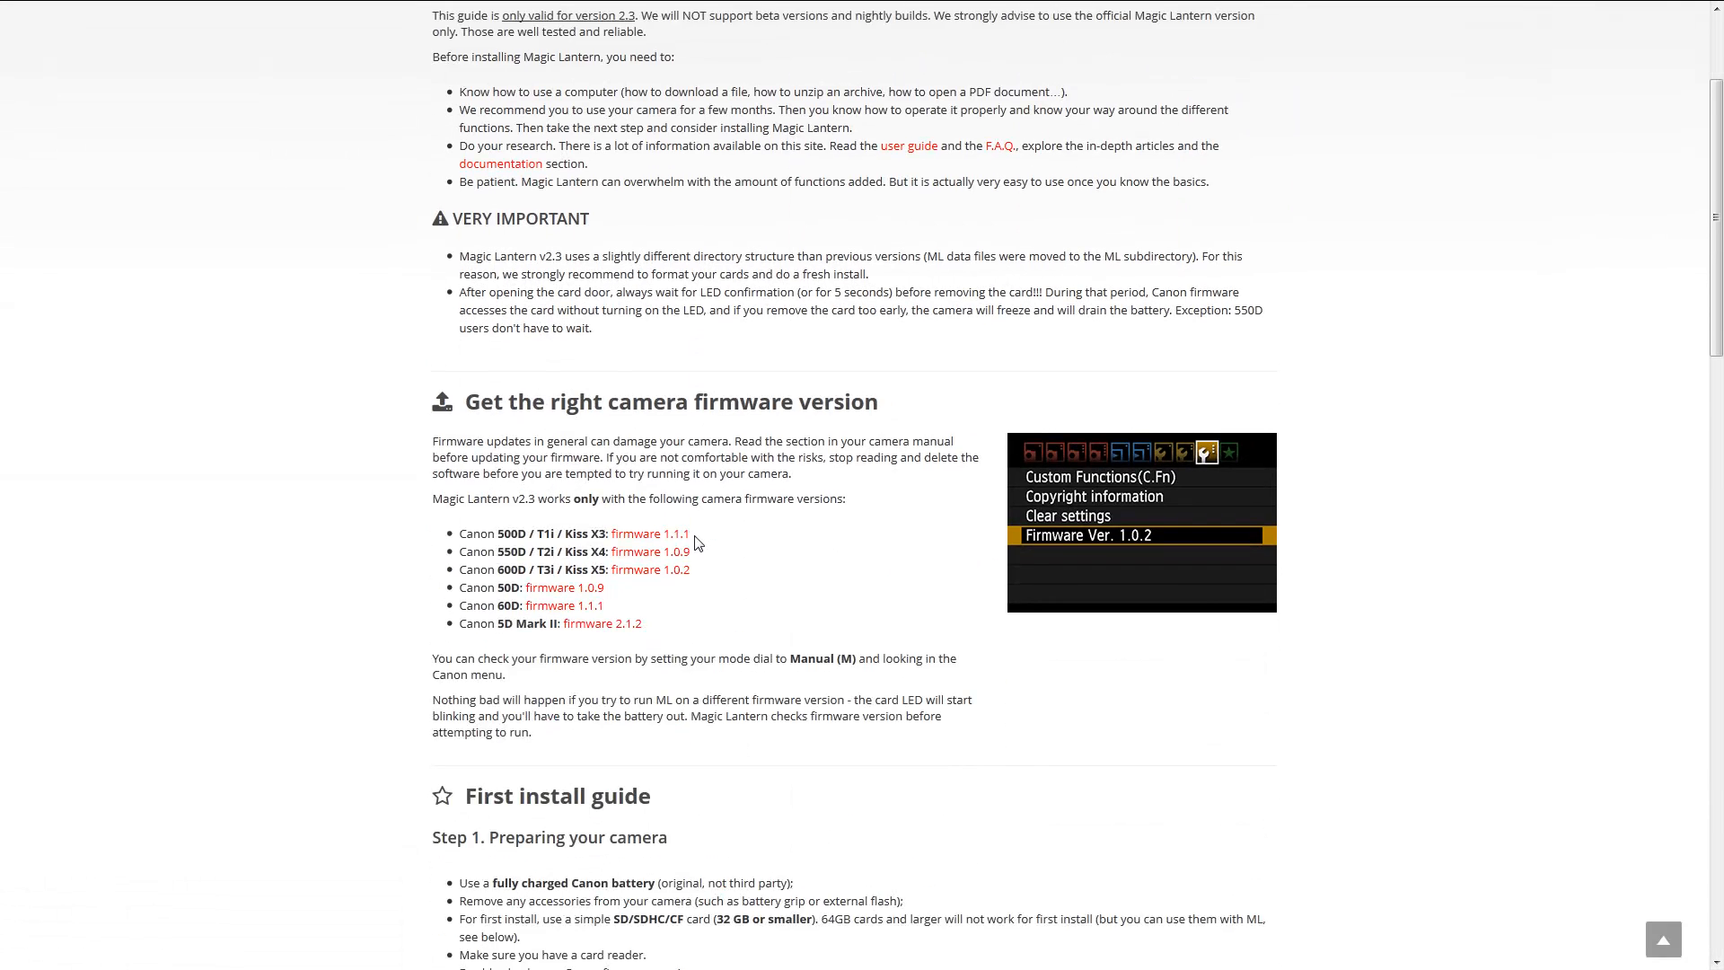
{"action": "scroll", "scroll_direction": "down", "scroll_amount": 3}
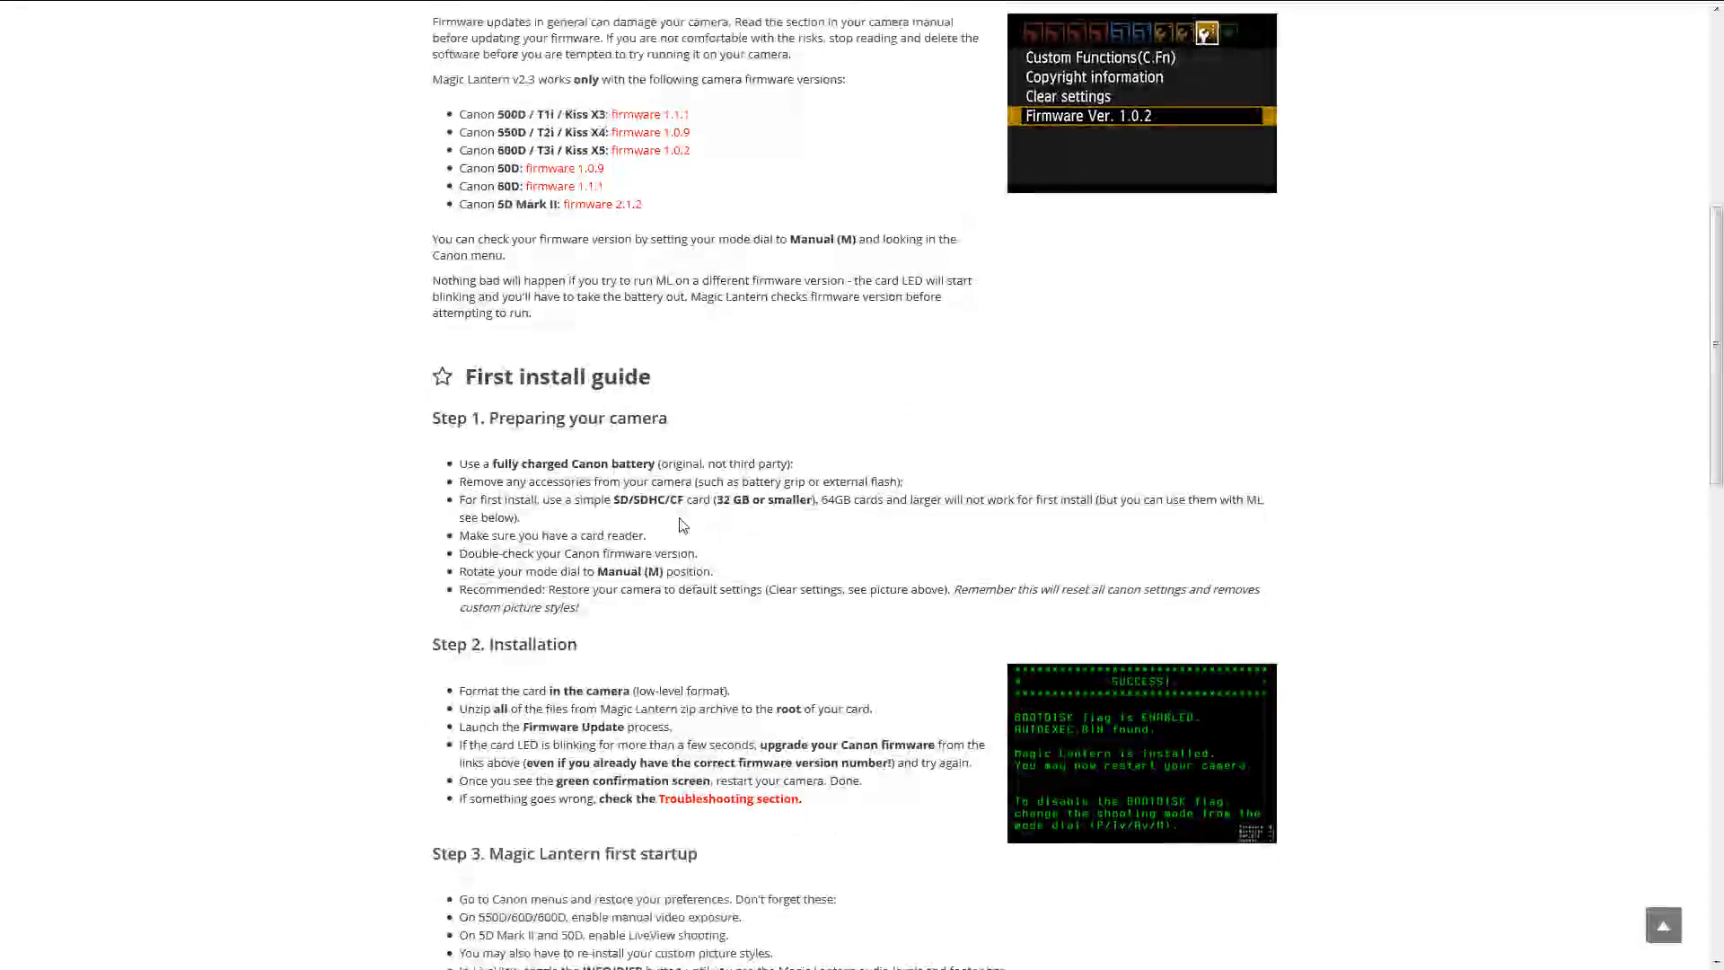
{"action": "scroll", "scroll_direction": "down", "scroll_amount": 3}
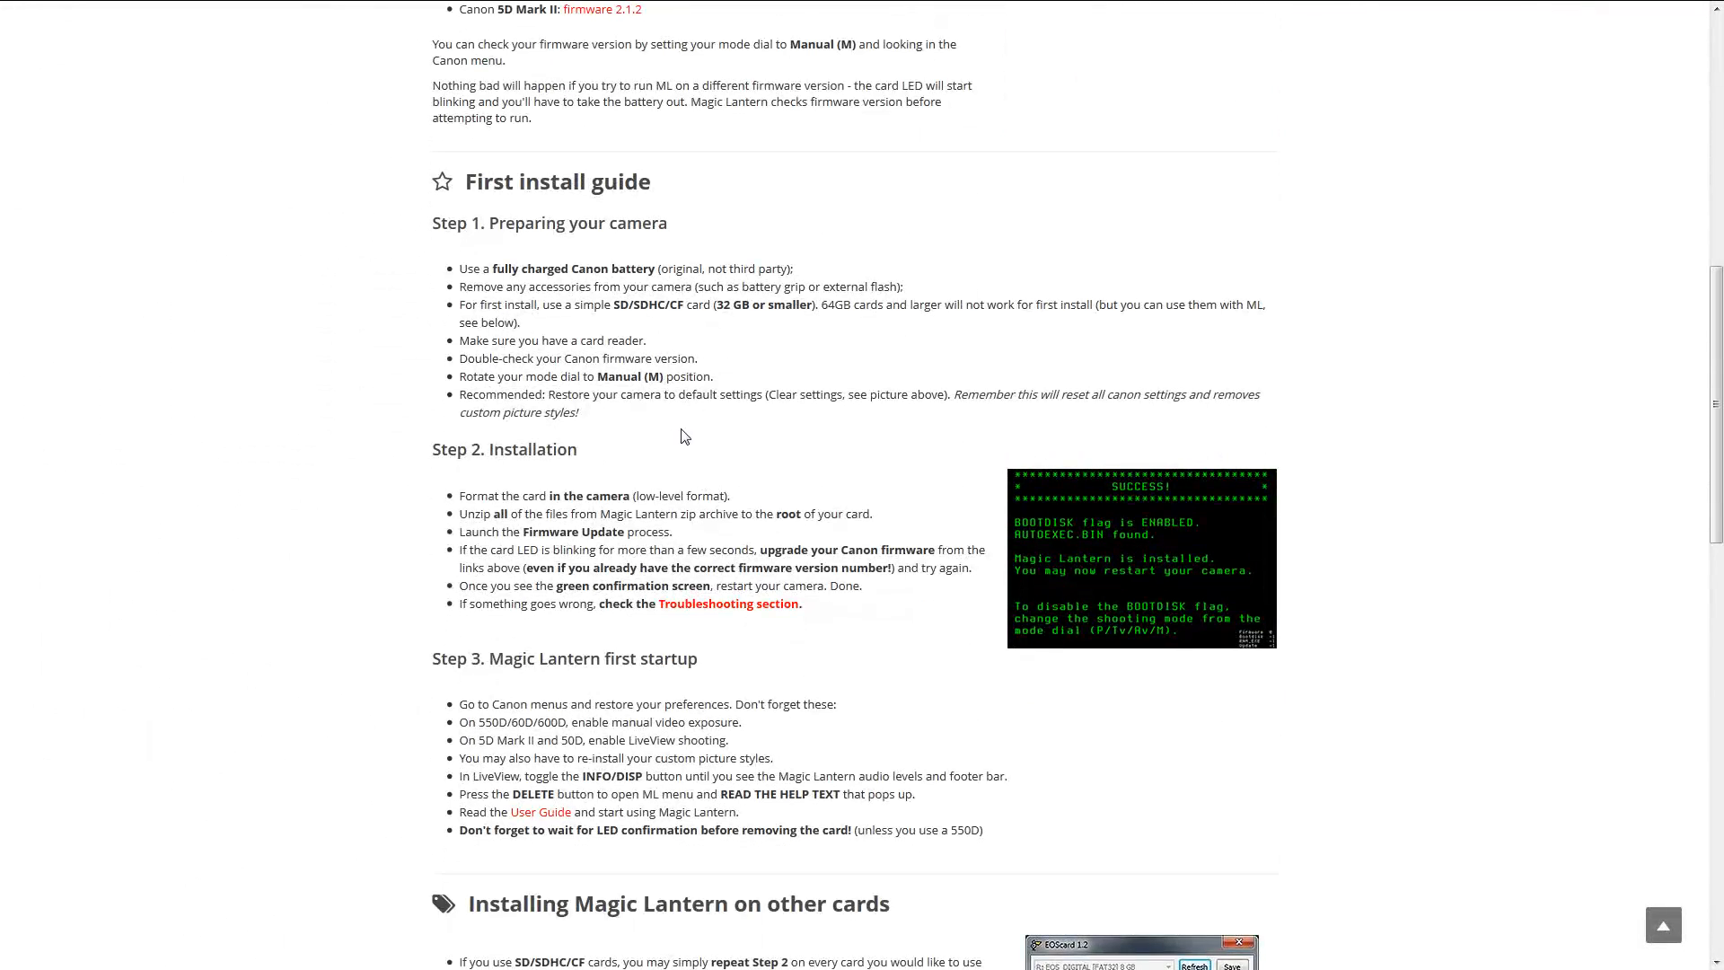
{"action": "mouse_move", "coordinate": [712, 325]}
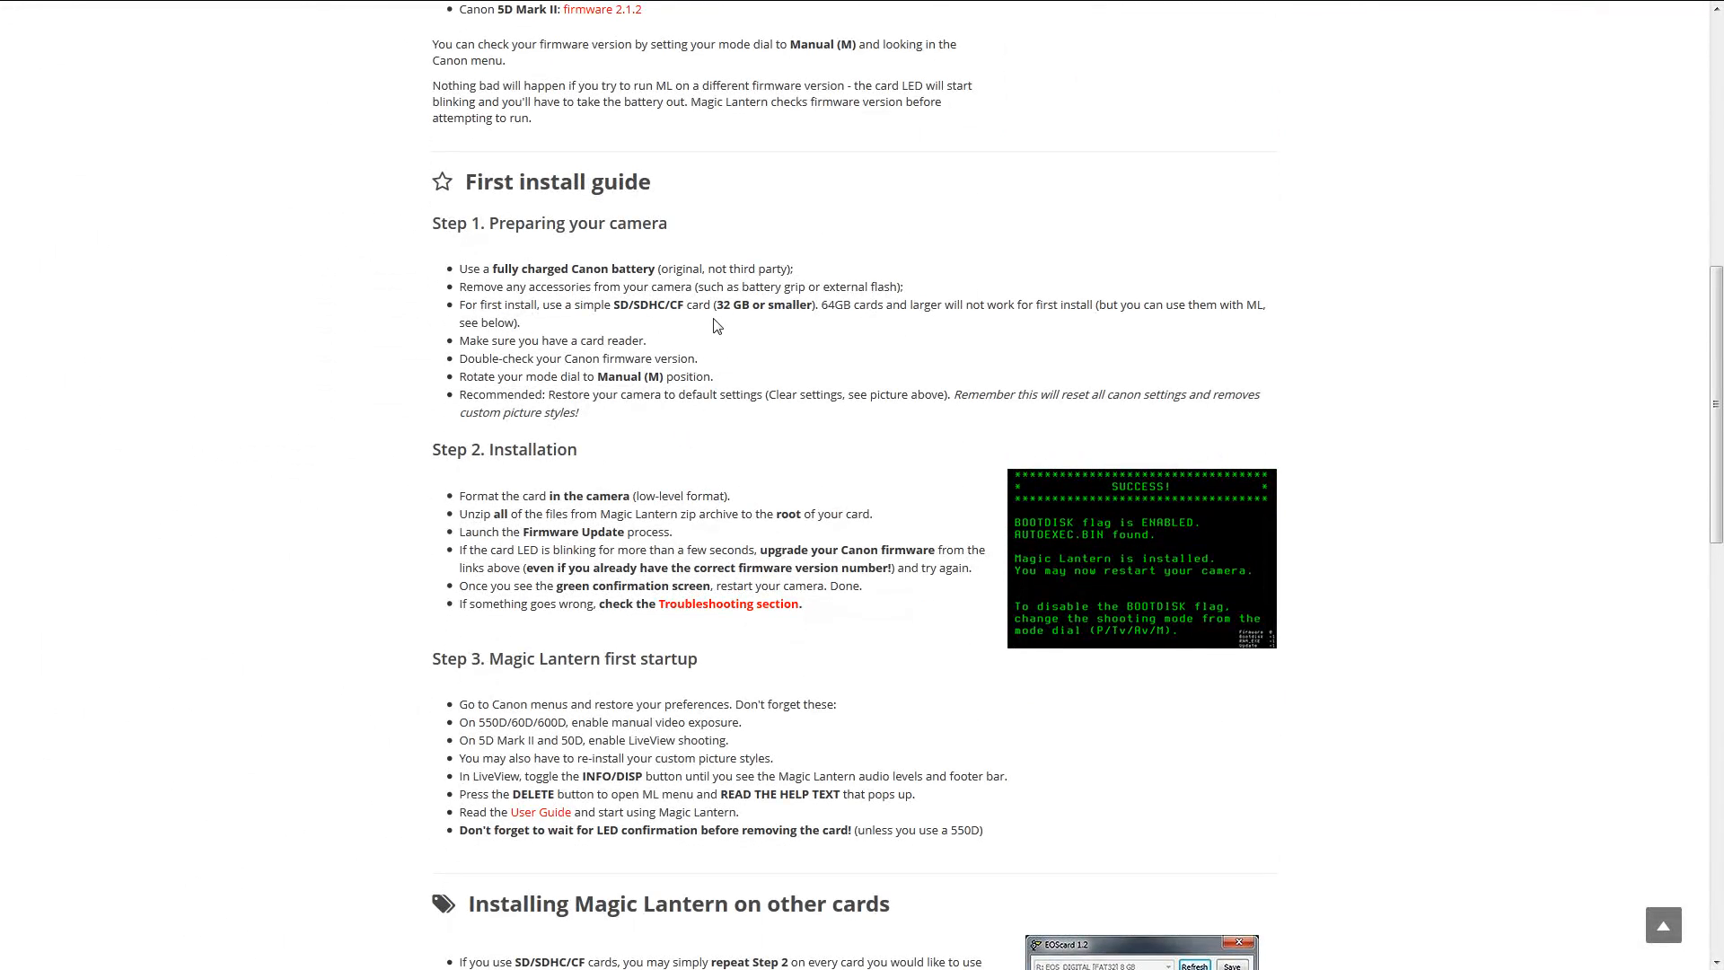
{"action": "mouse_move", "coordinate": [675, 315]}
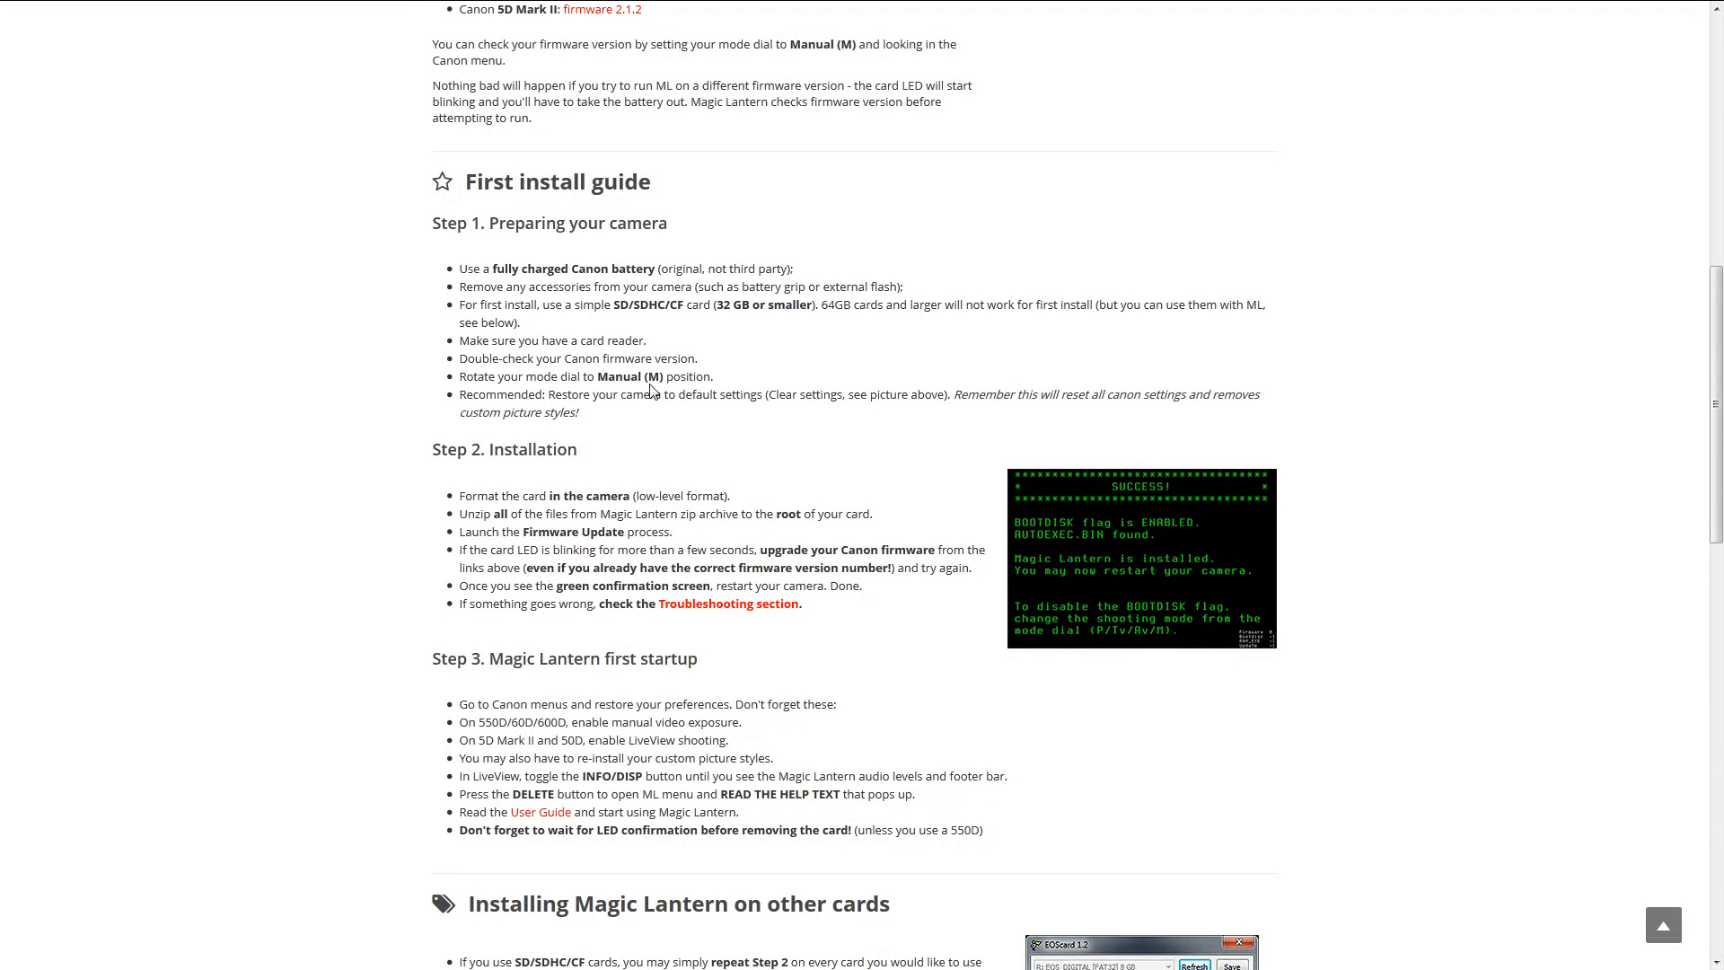
{"action": "mouse_move", "coordinate": [617, 517]}
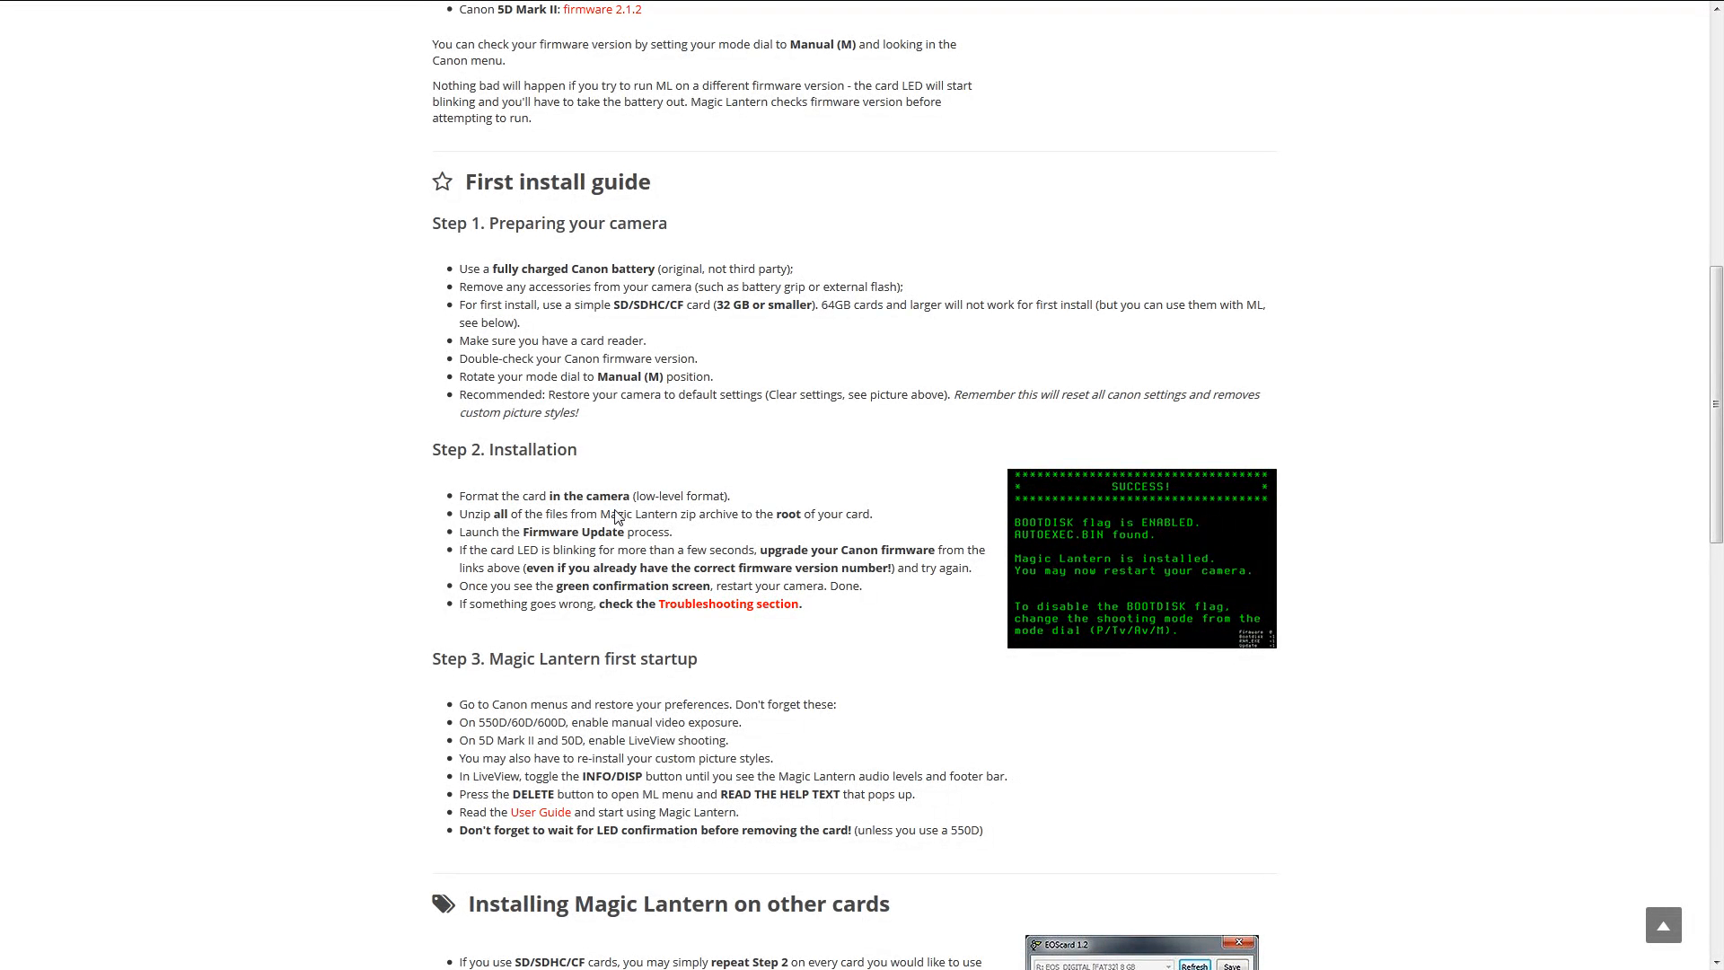
{"action": "mouse_move", "coordinate": [621, 532]}
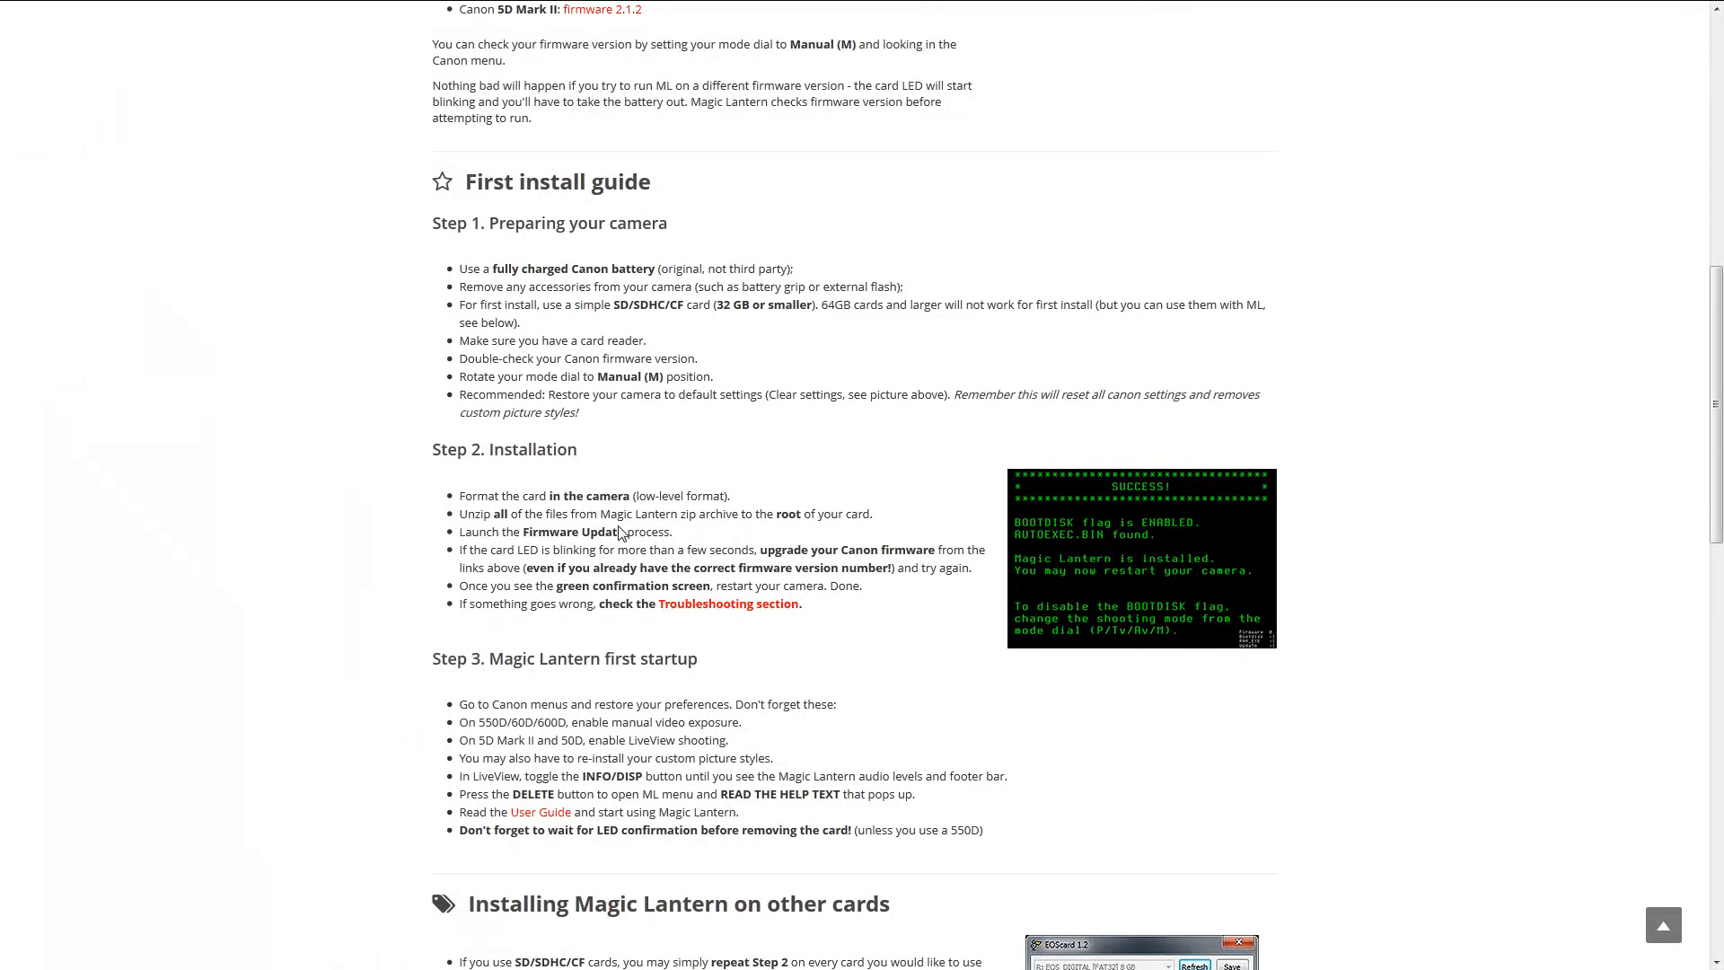
{"action": "mouse_move", "coordinate": [569, 559]}
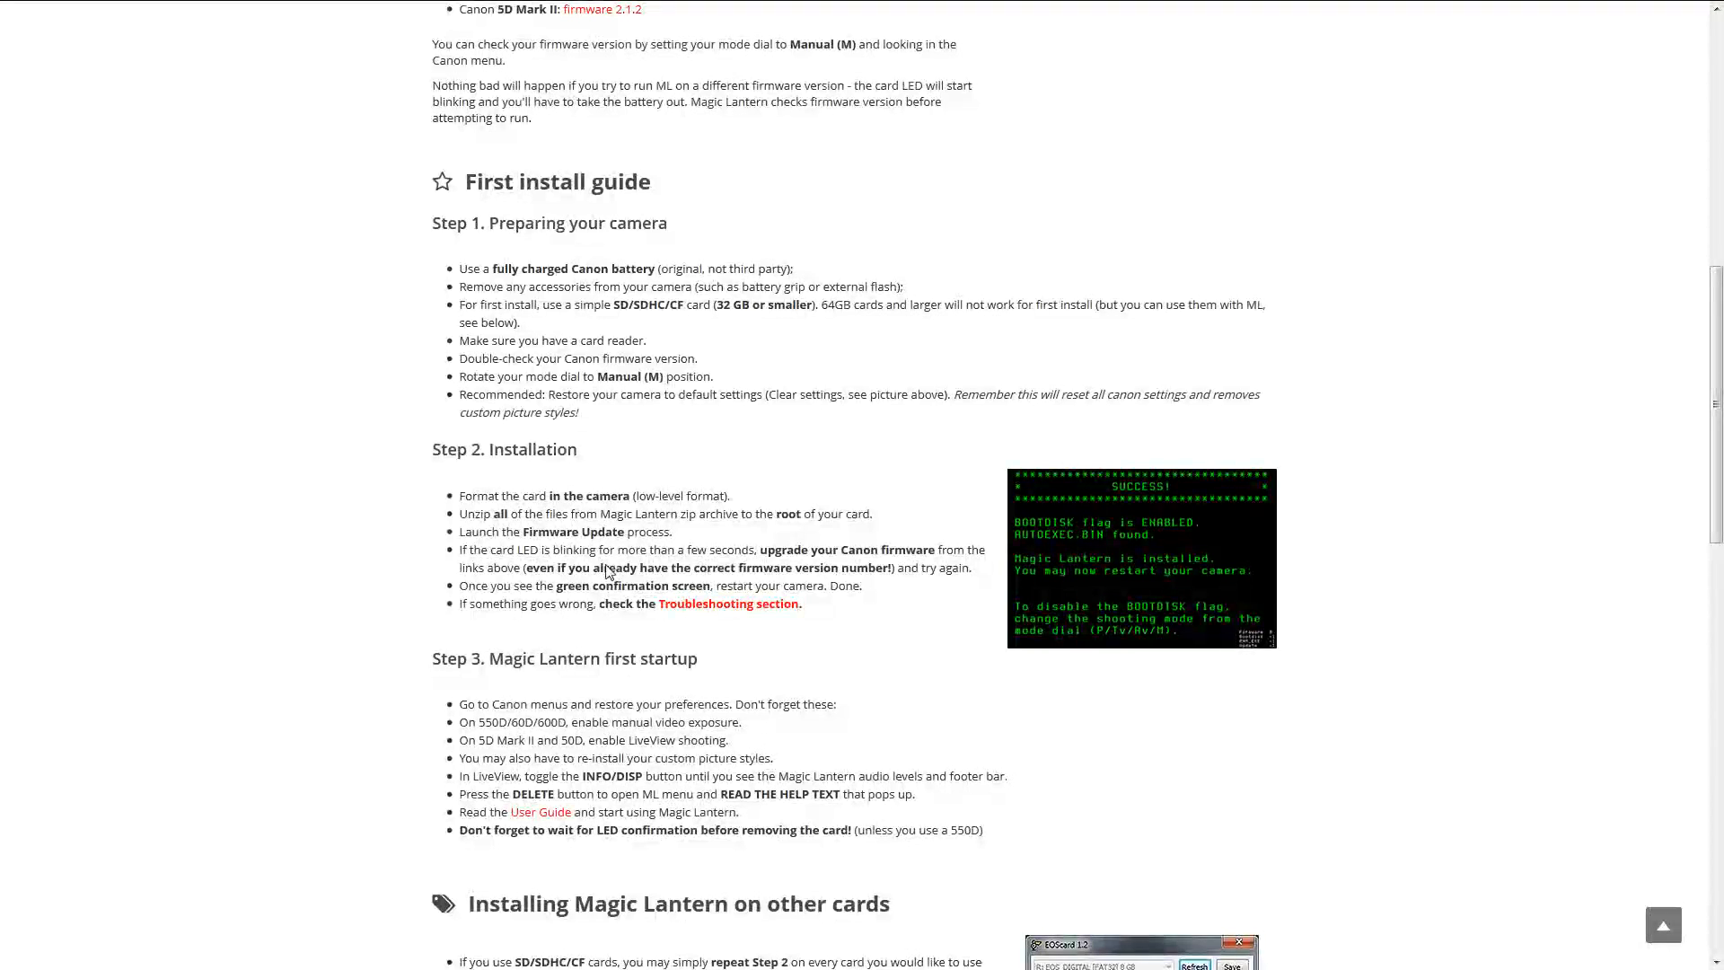
{"action": "scroll", "scroll_direction": "down", "scroll_amount": 3}
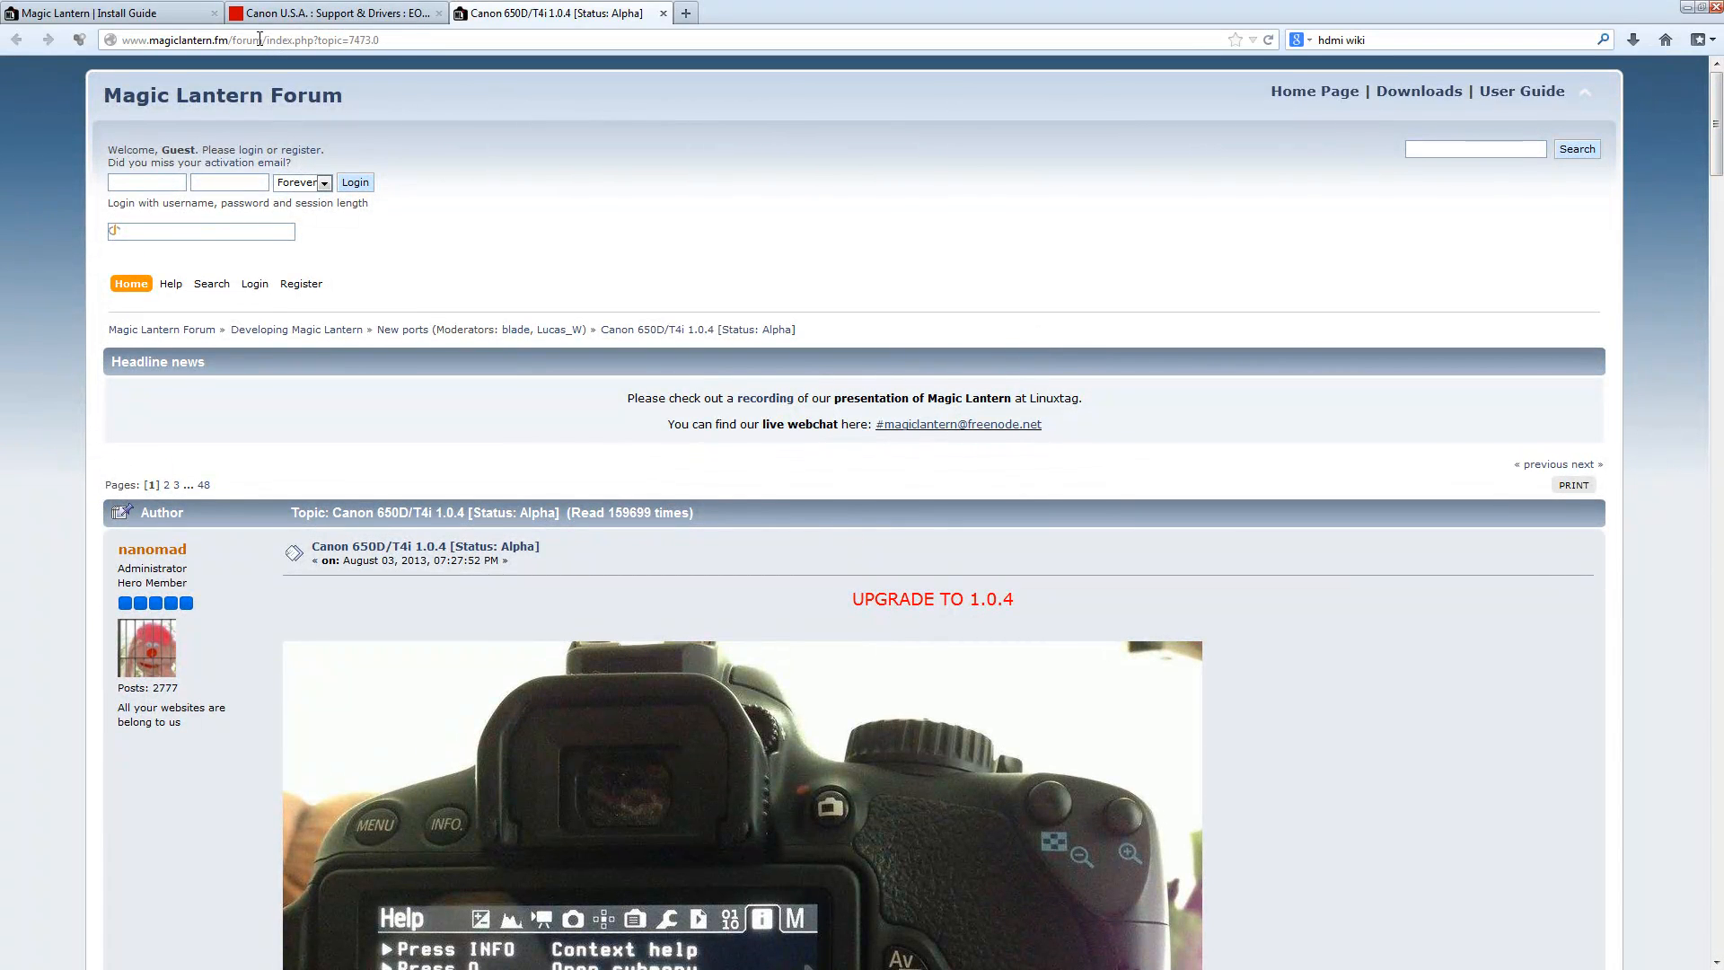
- Scroll through the 650D/T4i thread's opening post to its 'How do I test it?' steps
{"action": "scroll", "scroll_direction": "down", "scroll_amount": 3}
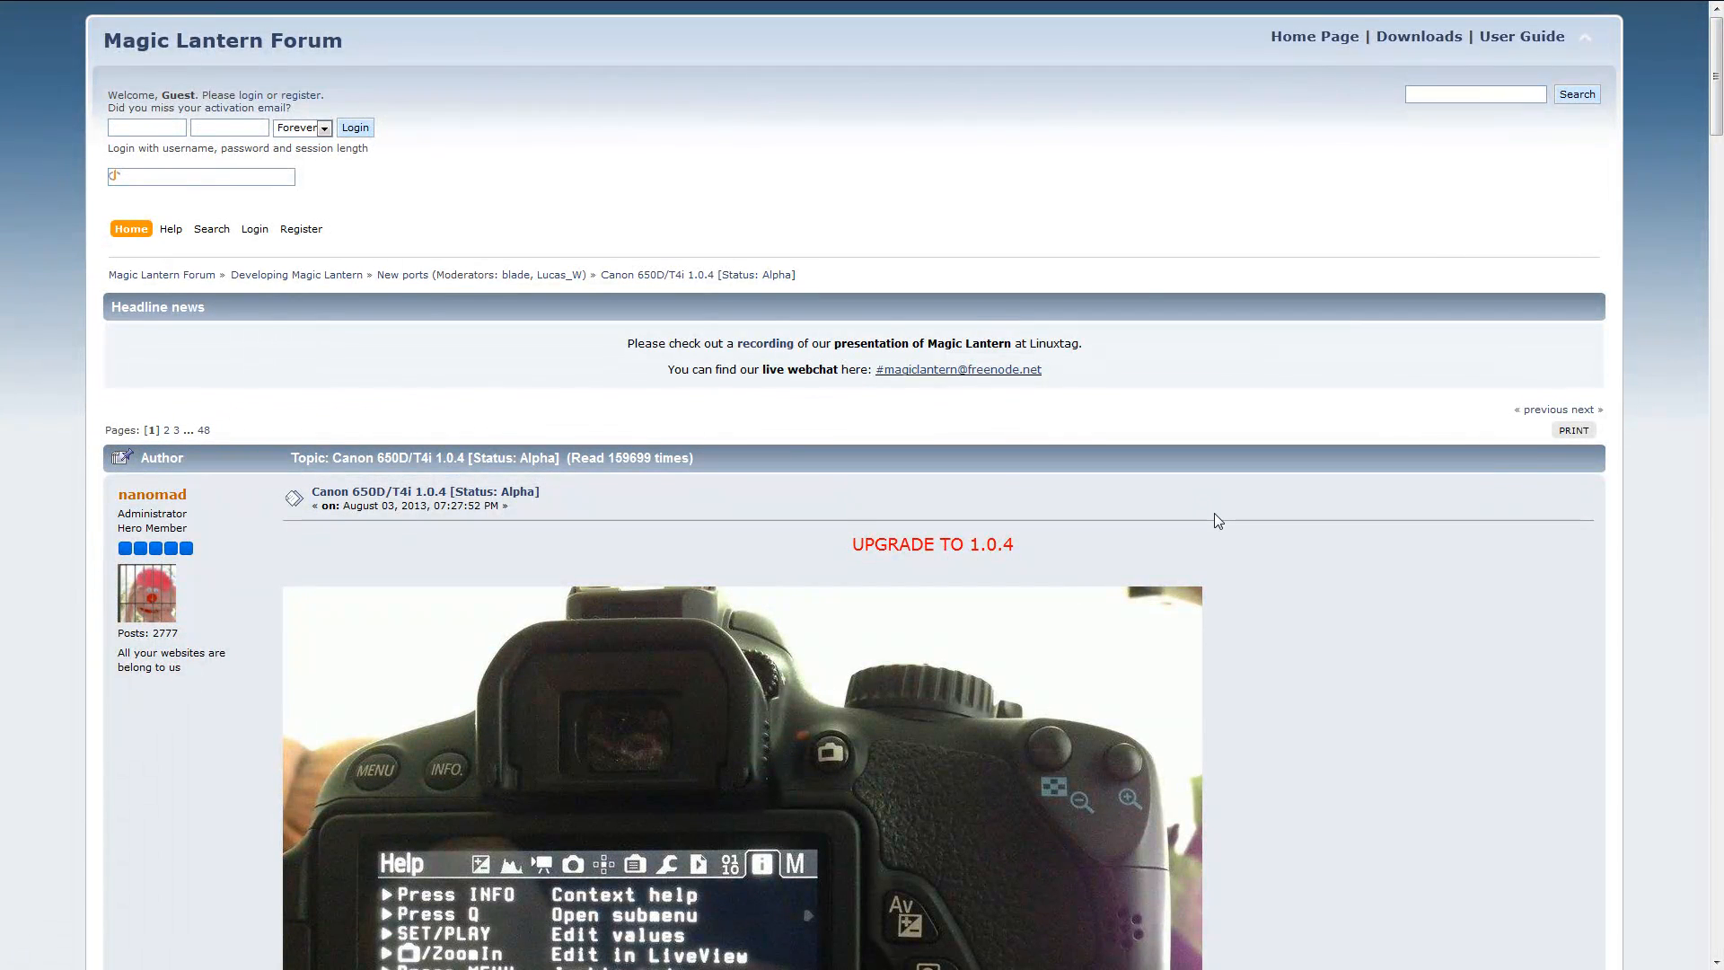
{"action": "scroll", "scroll_direction": "down", "scroll_amount": 3}
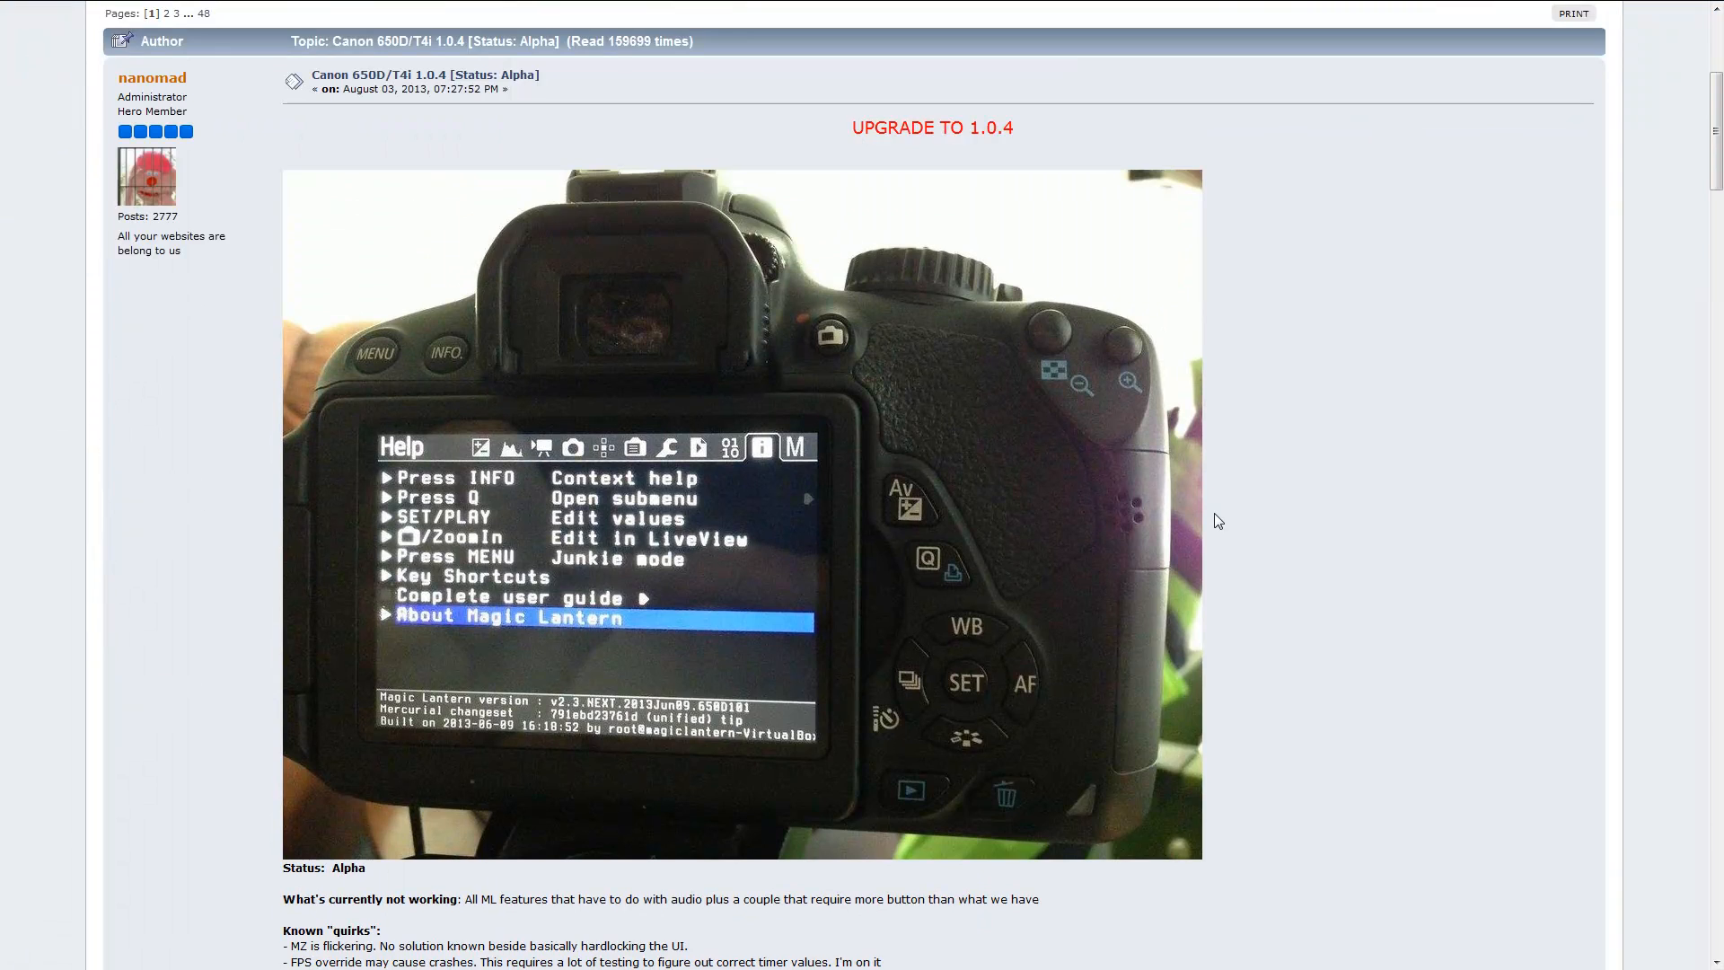
{"action": "scroll", "scroll_direction": "down", "scroll_amount": 3}
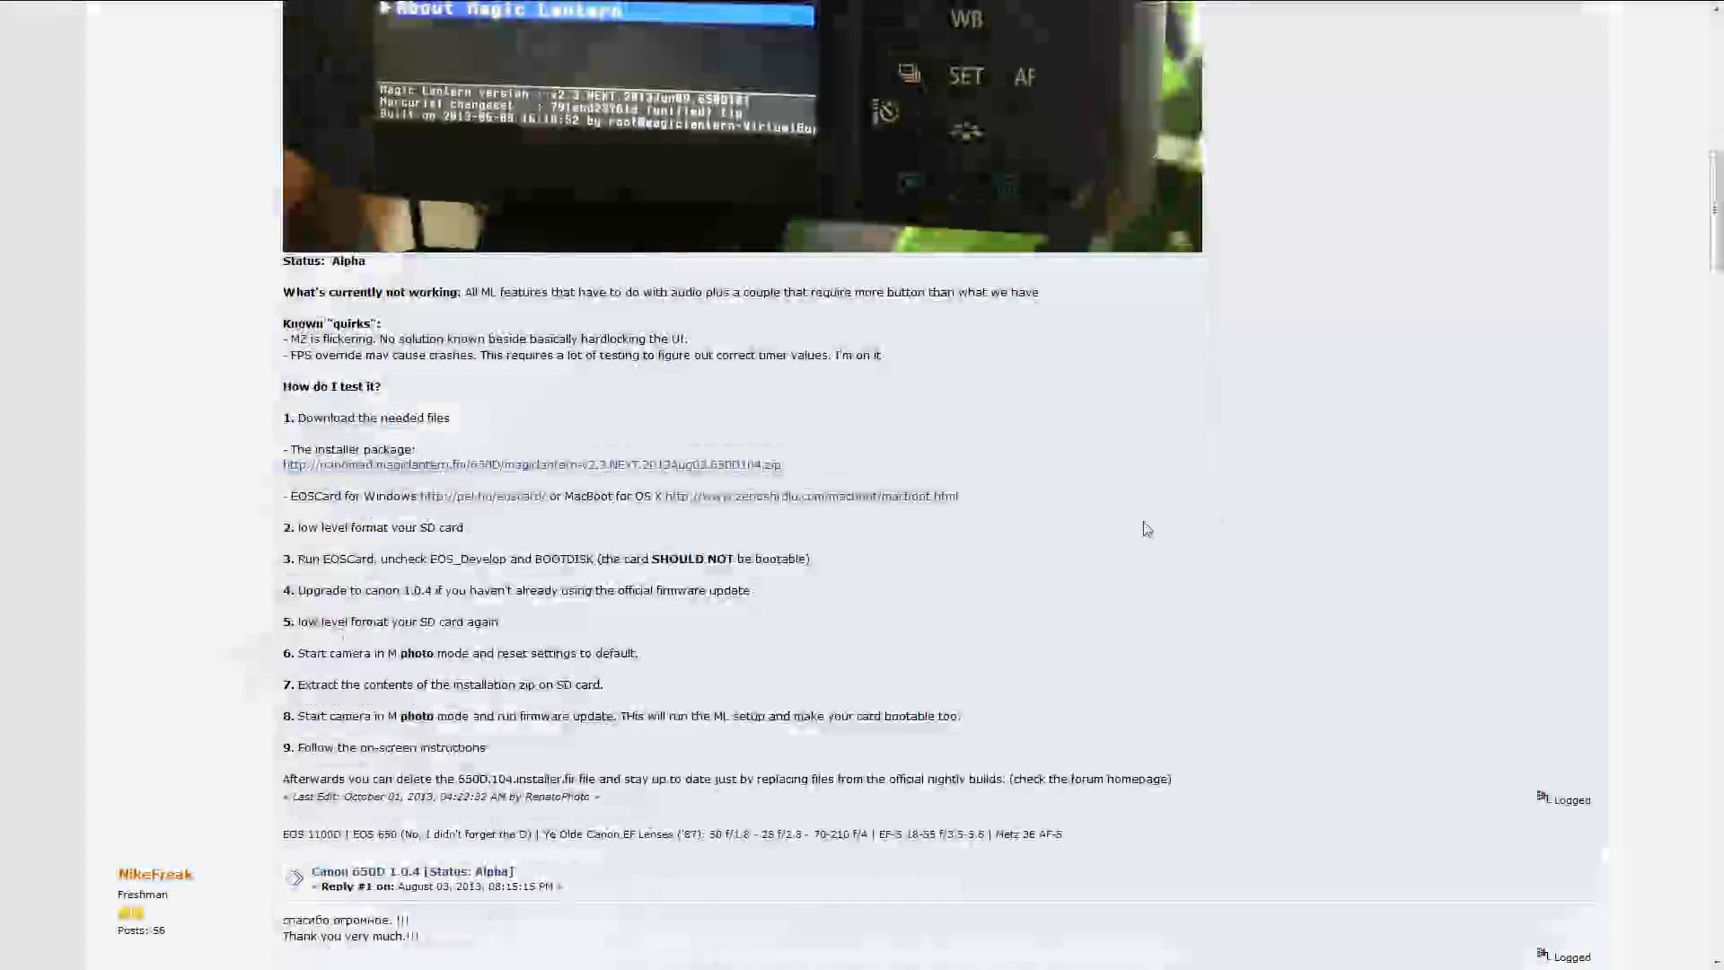
{"action": "mouse_move", "coordinate": [403, 476]}
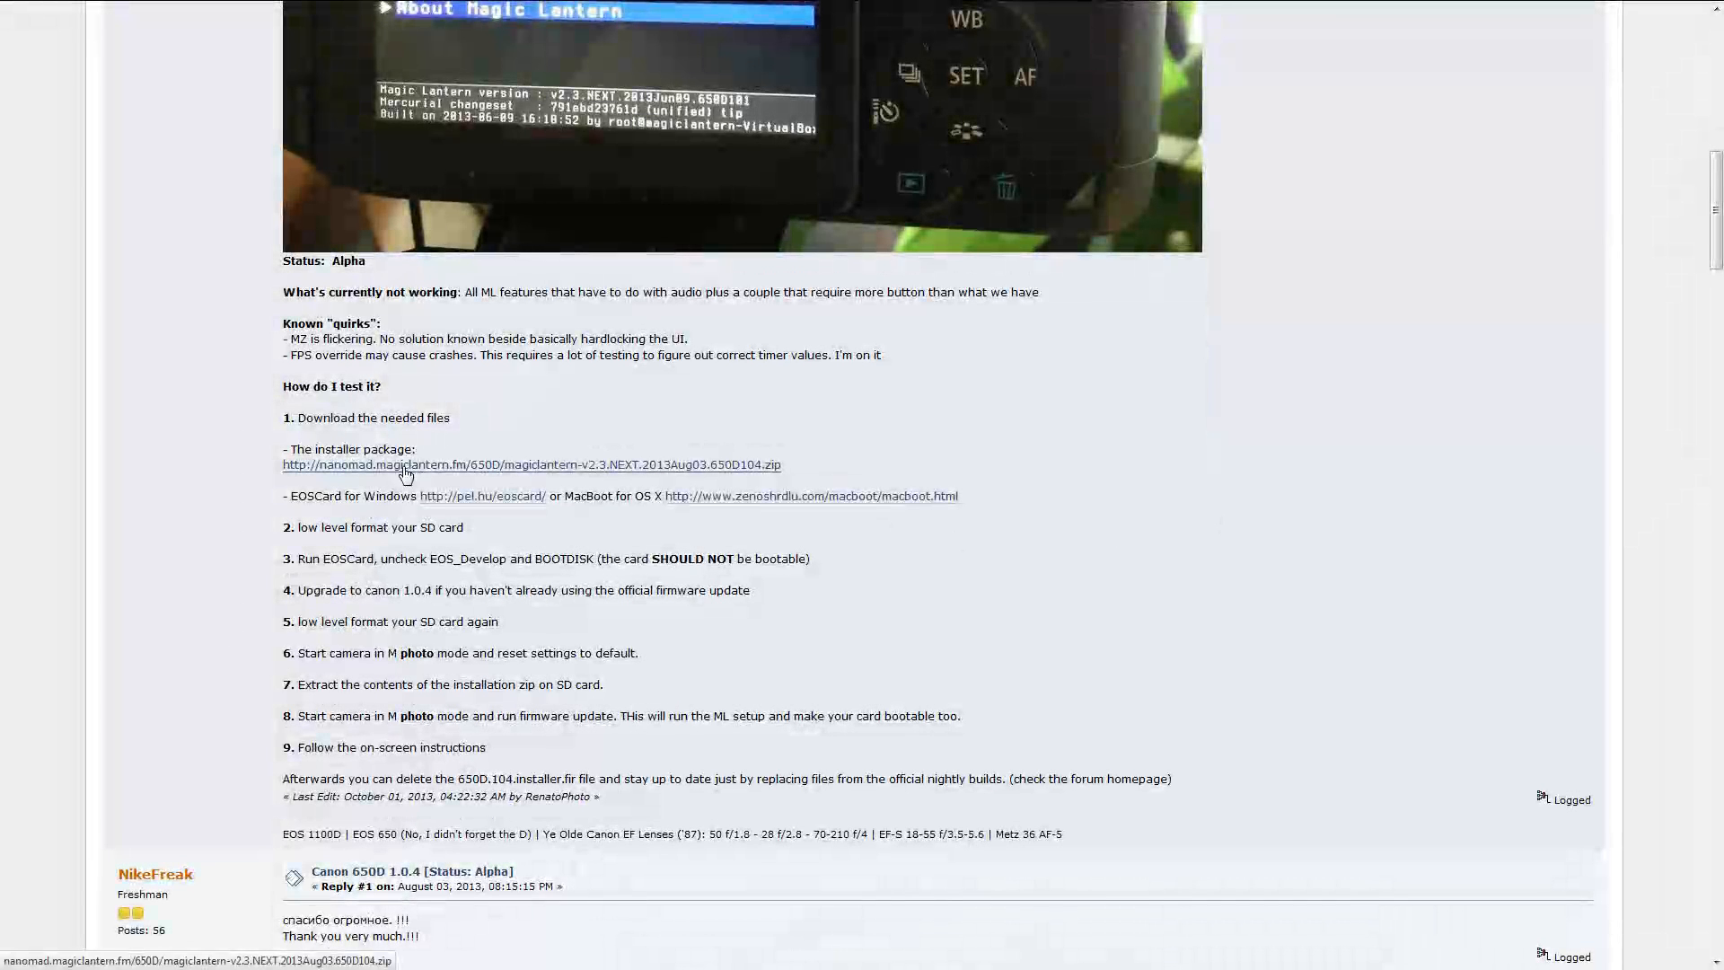
{"action": "mouse_move", "coordinate": [722, 470]}
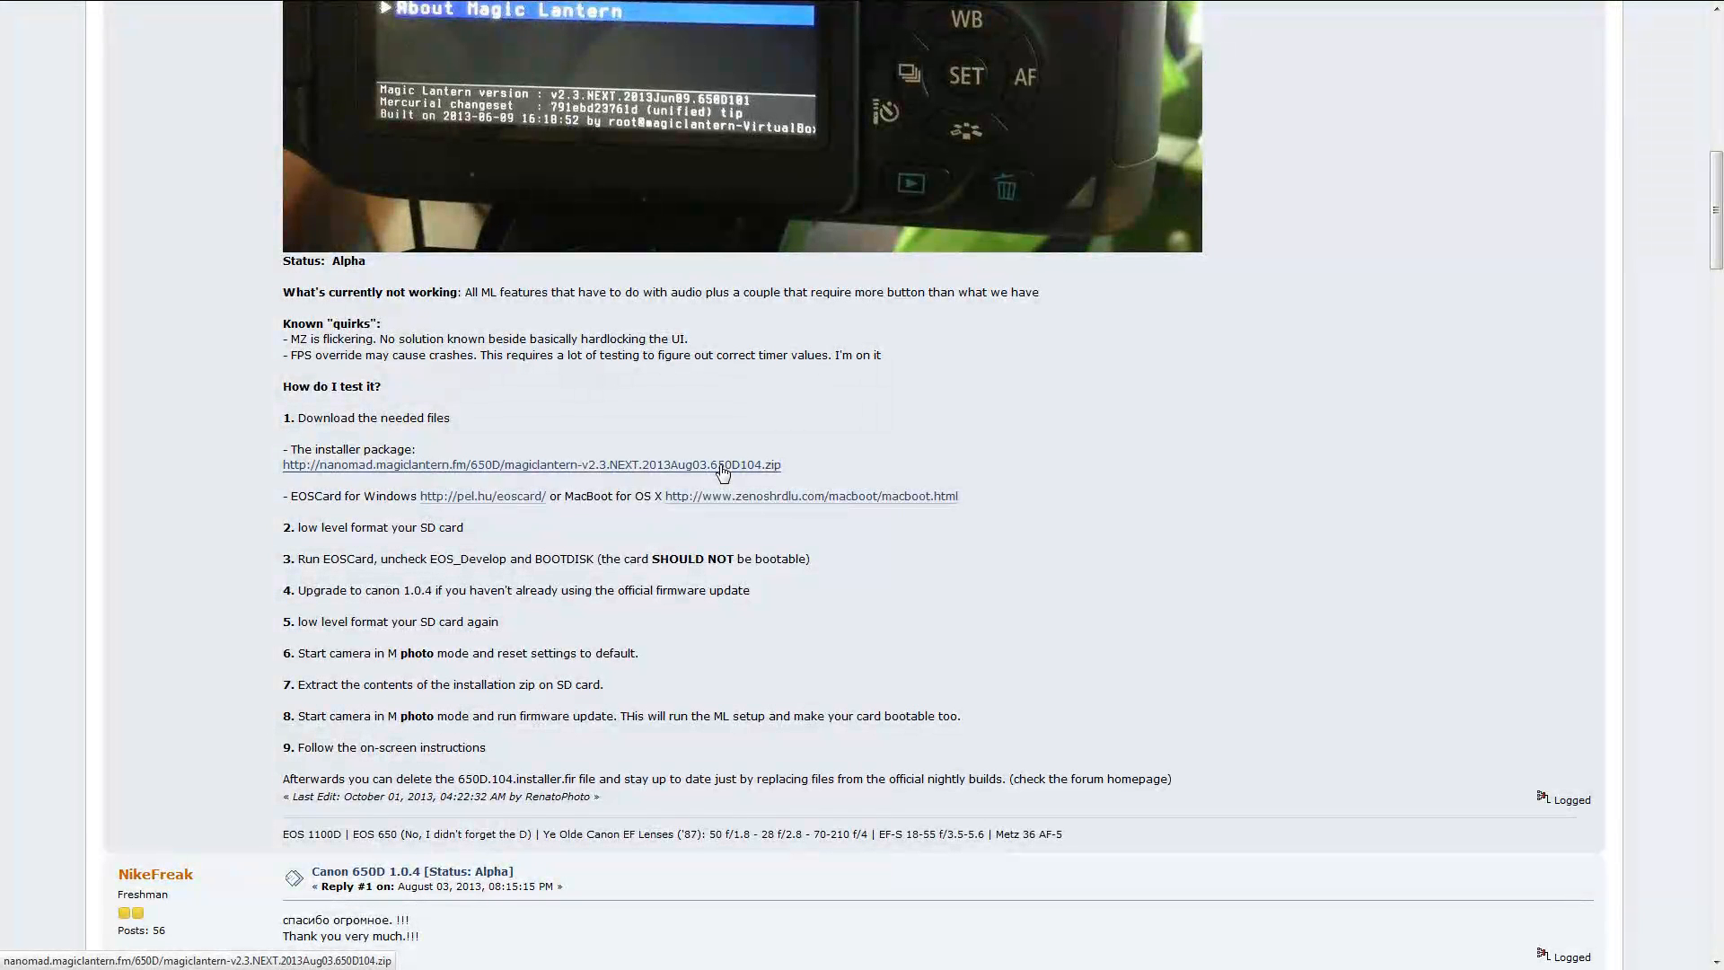
{"action": "mouse_move", "coordinate": [630, 469]}
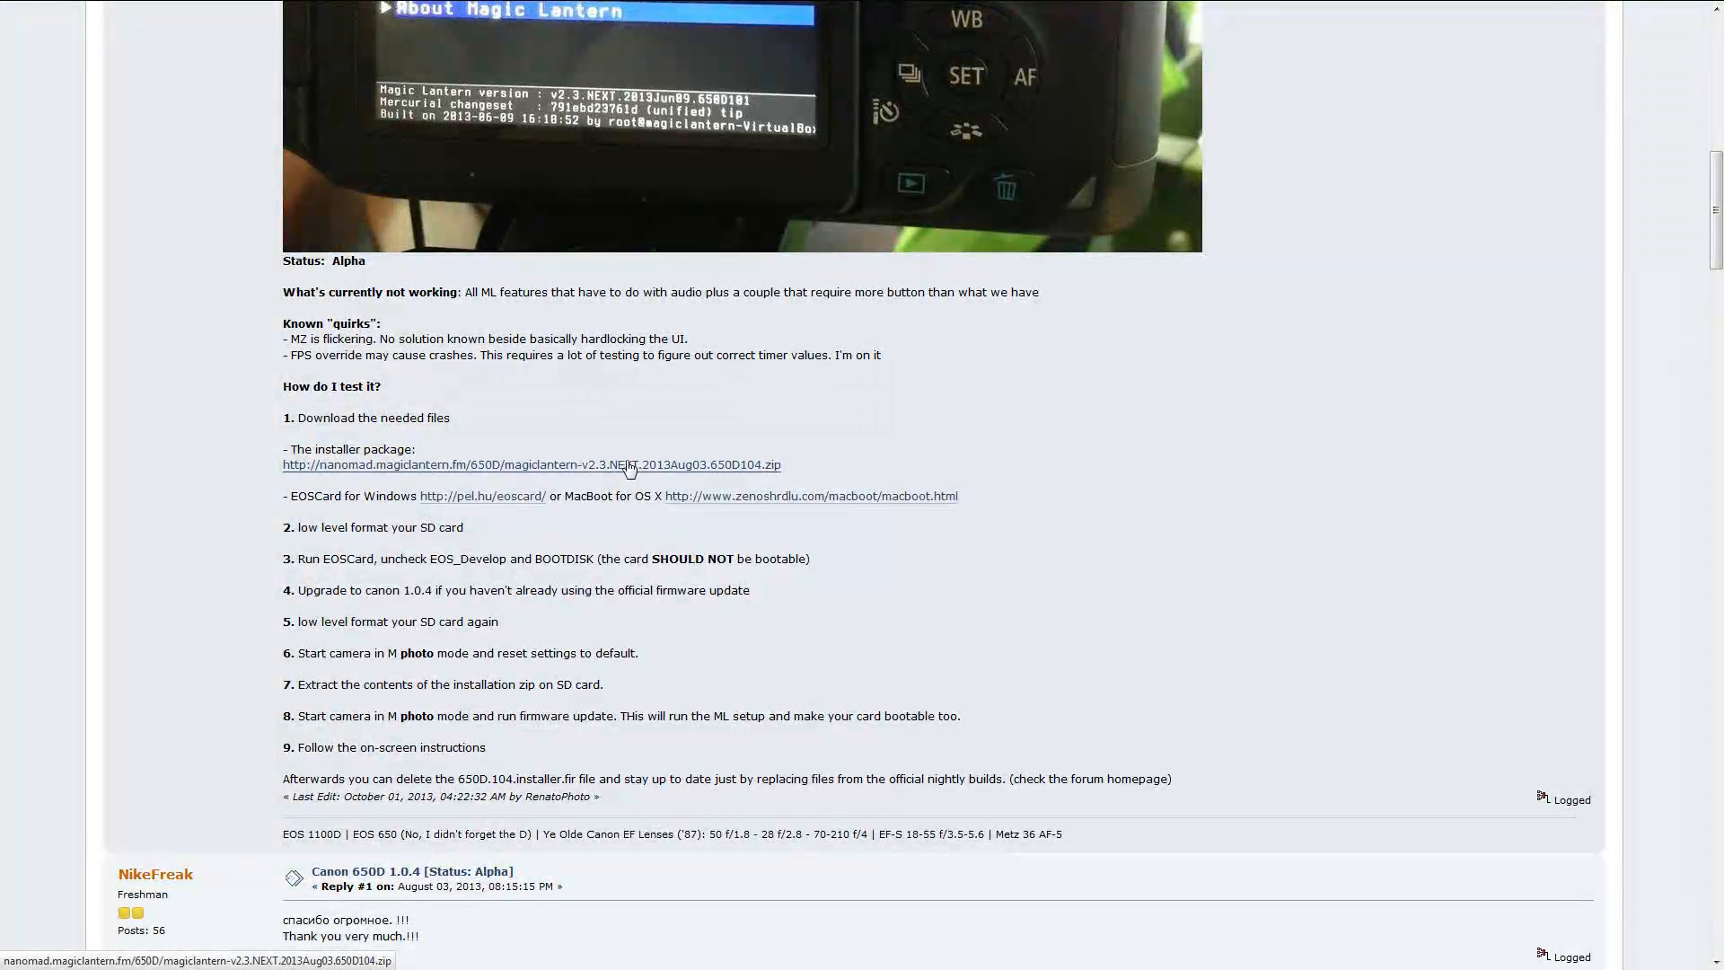
{"action": "mouse_move", "coordinate": [591, 469]}
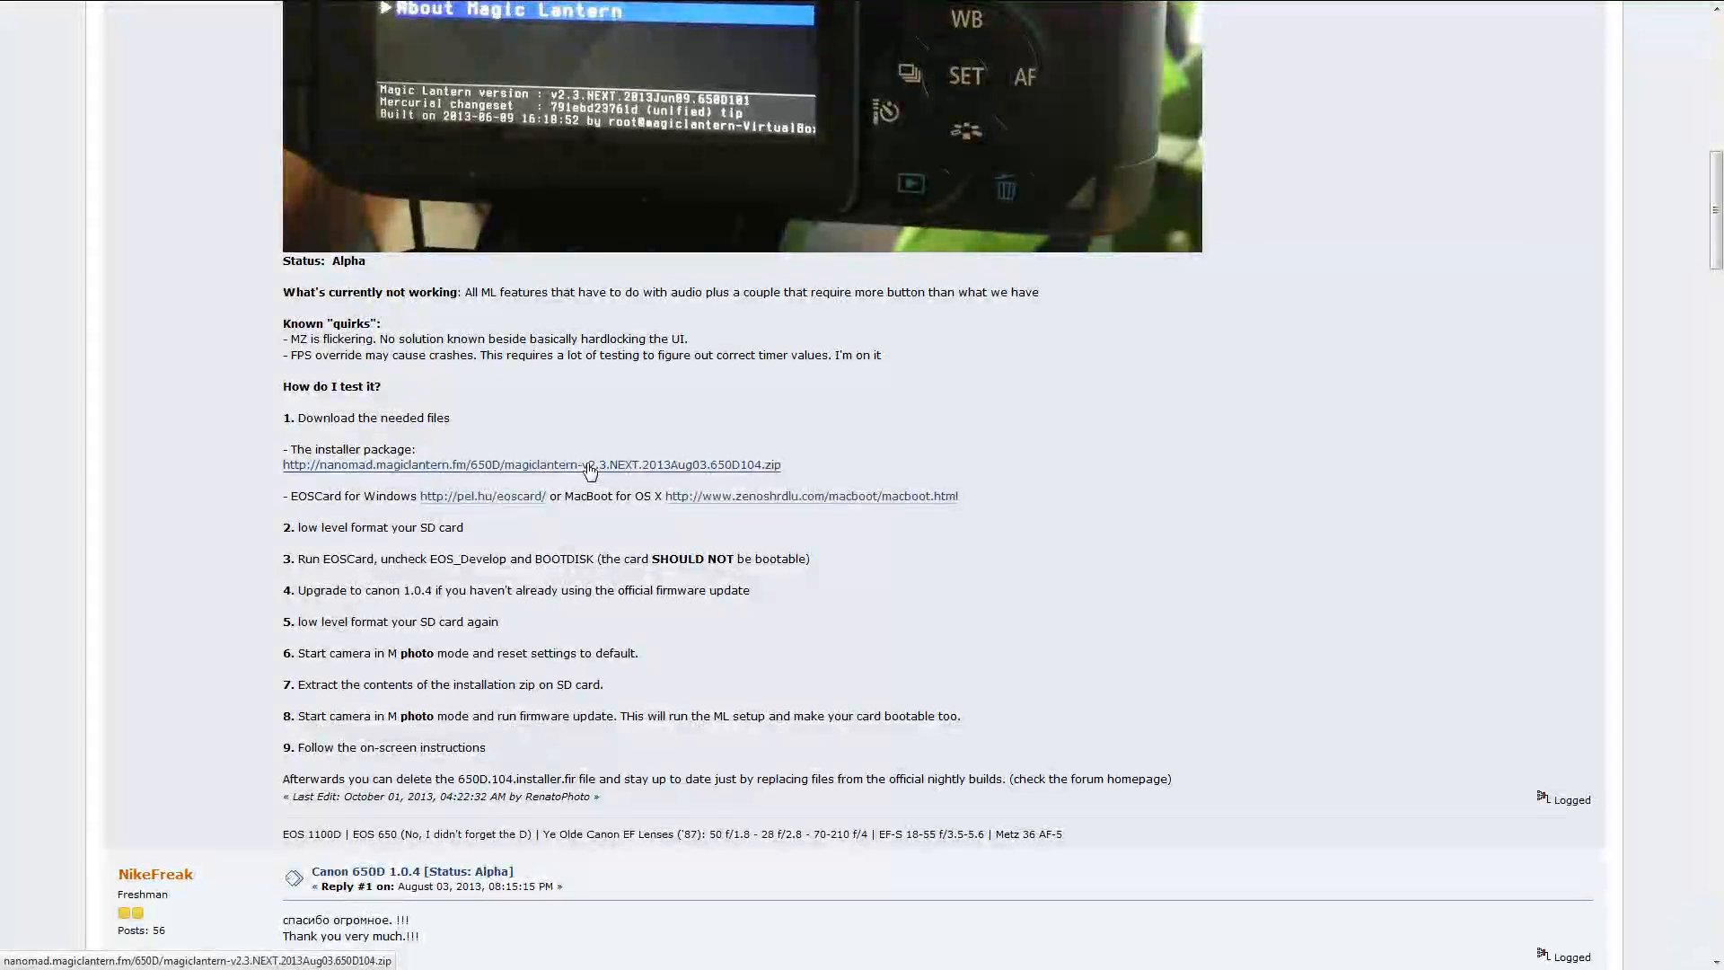
{"action": "mouse_move", "coordinate": [601, 482]}
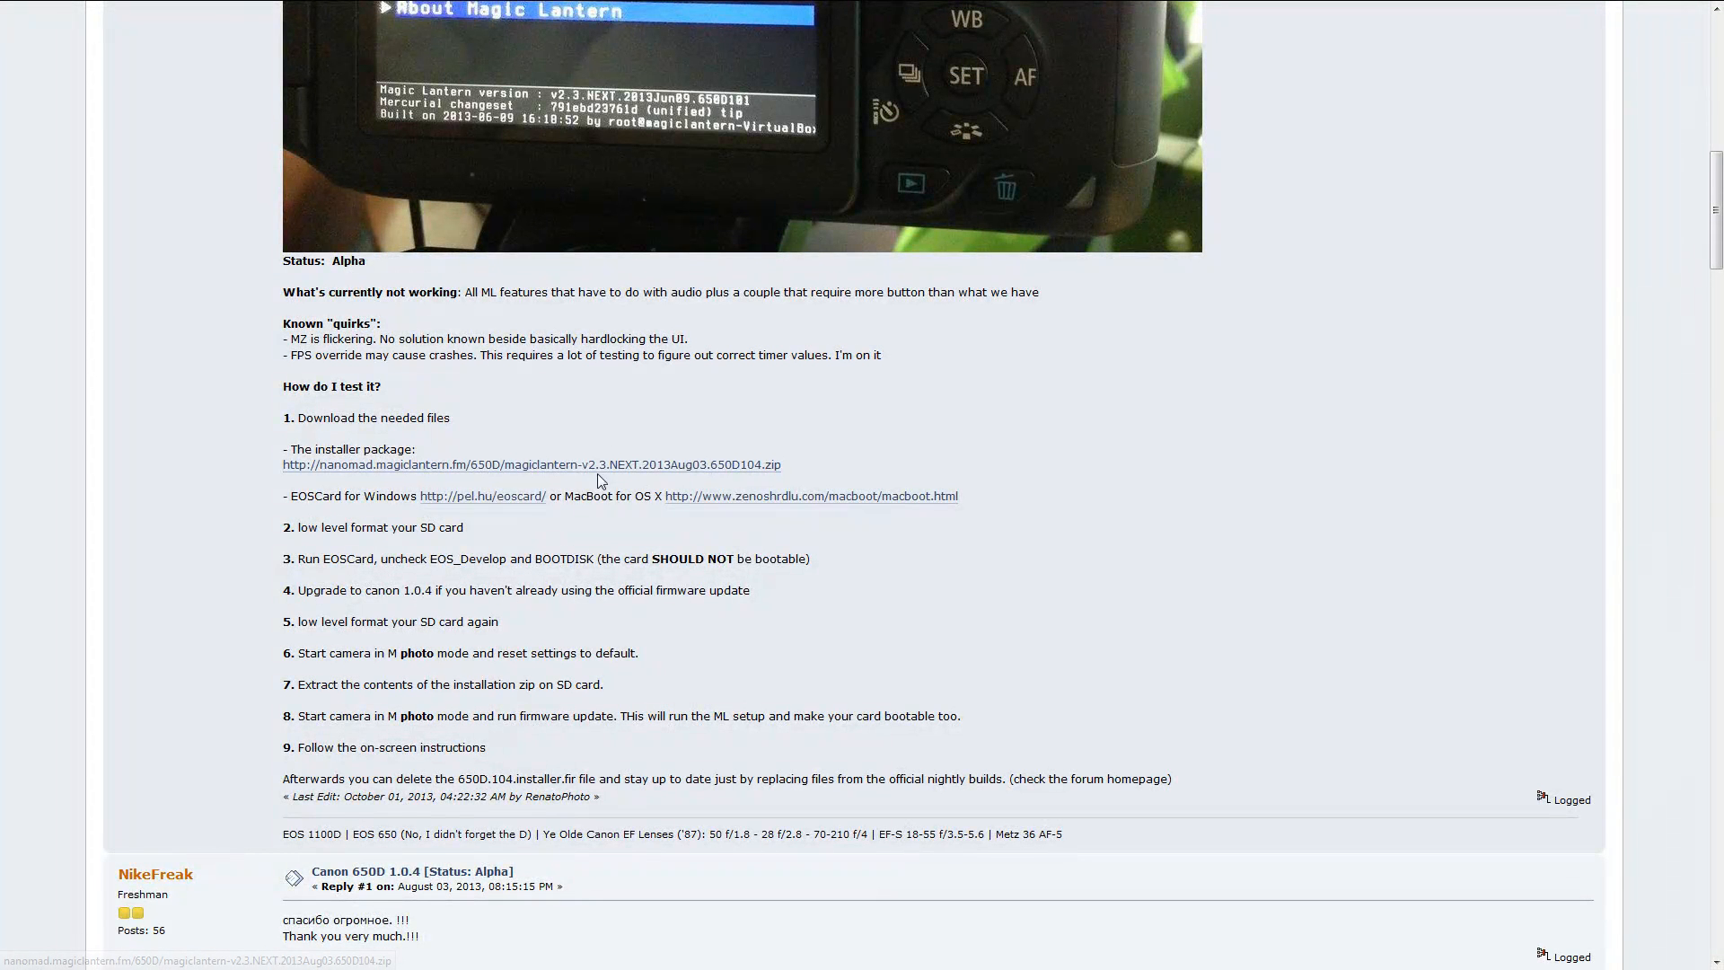
{"action": "mouse_move", "coordinate": [656, 642]}
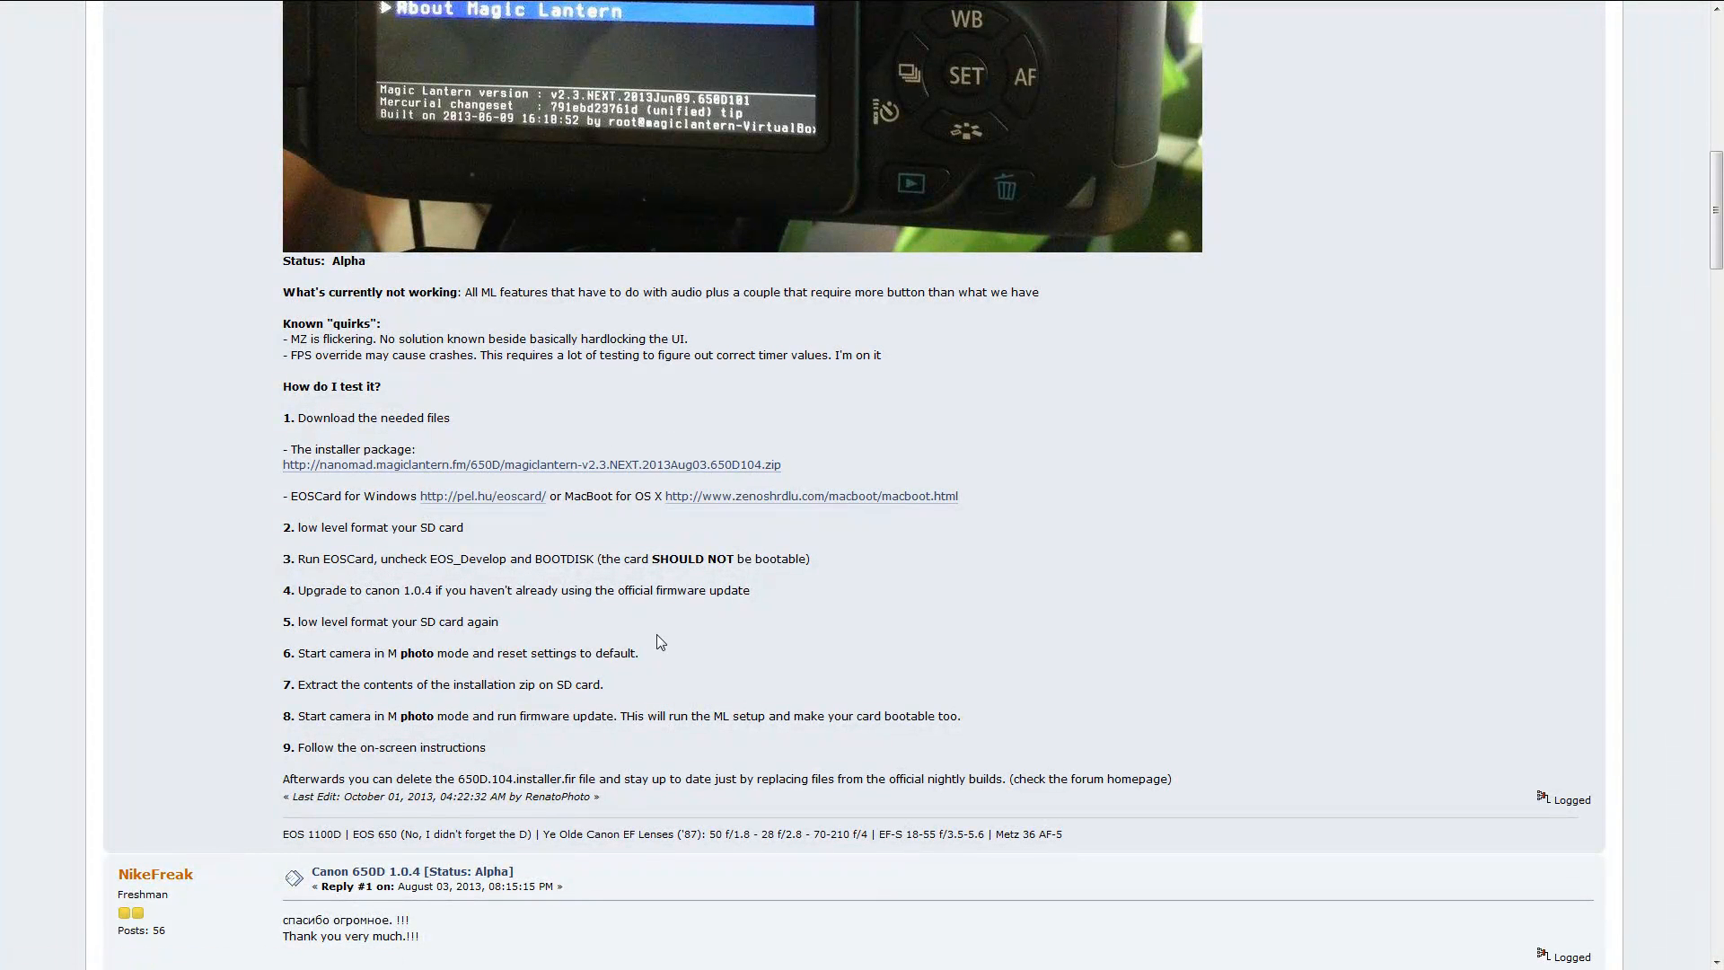
{"action": "mouse_move", "coordinate": [641, 464]}
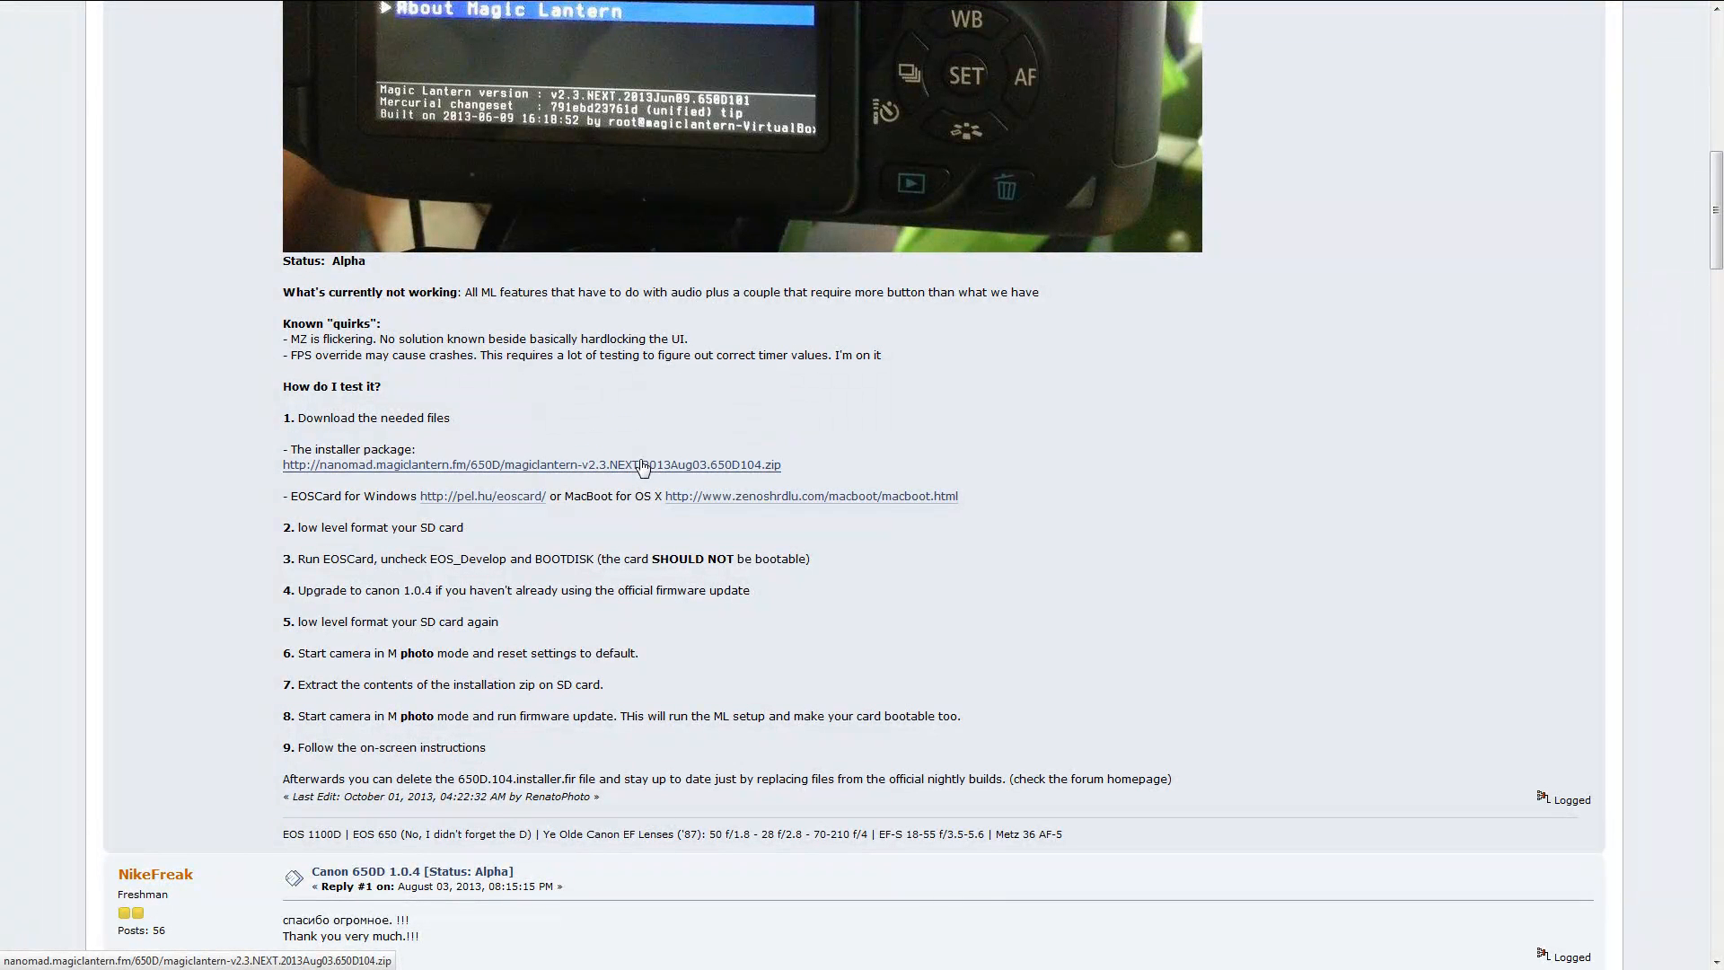
{"action": "mouse_move", "coordinate": [623, 475]}
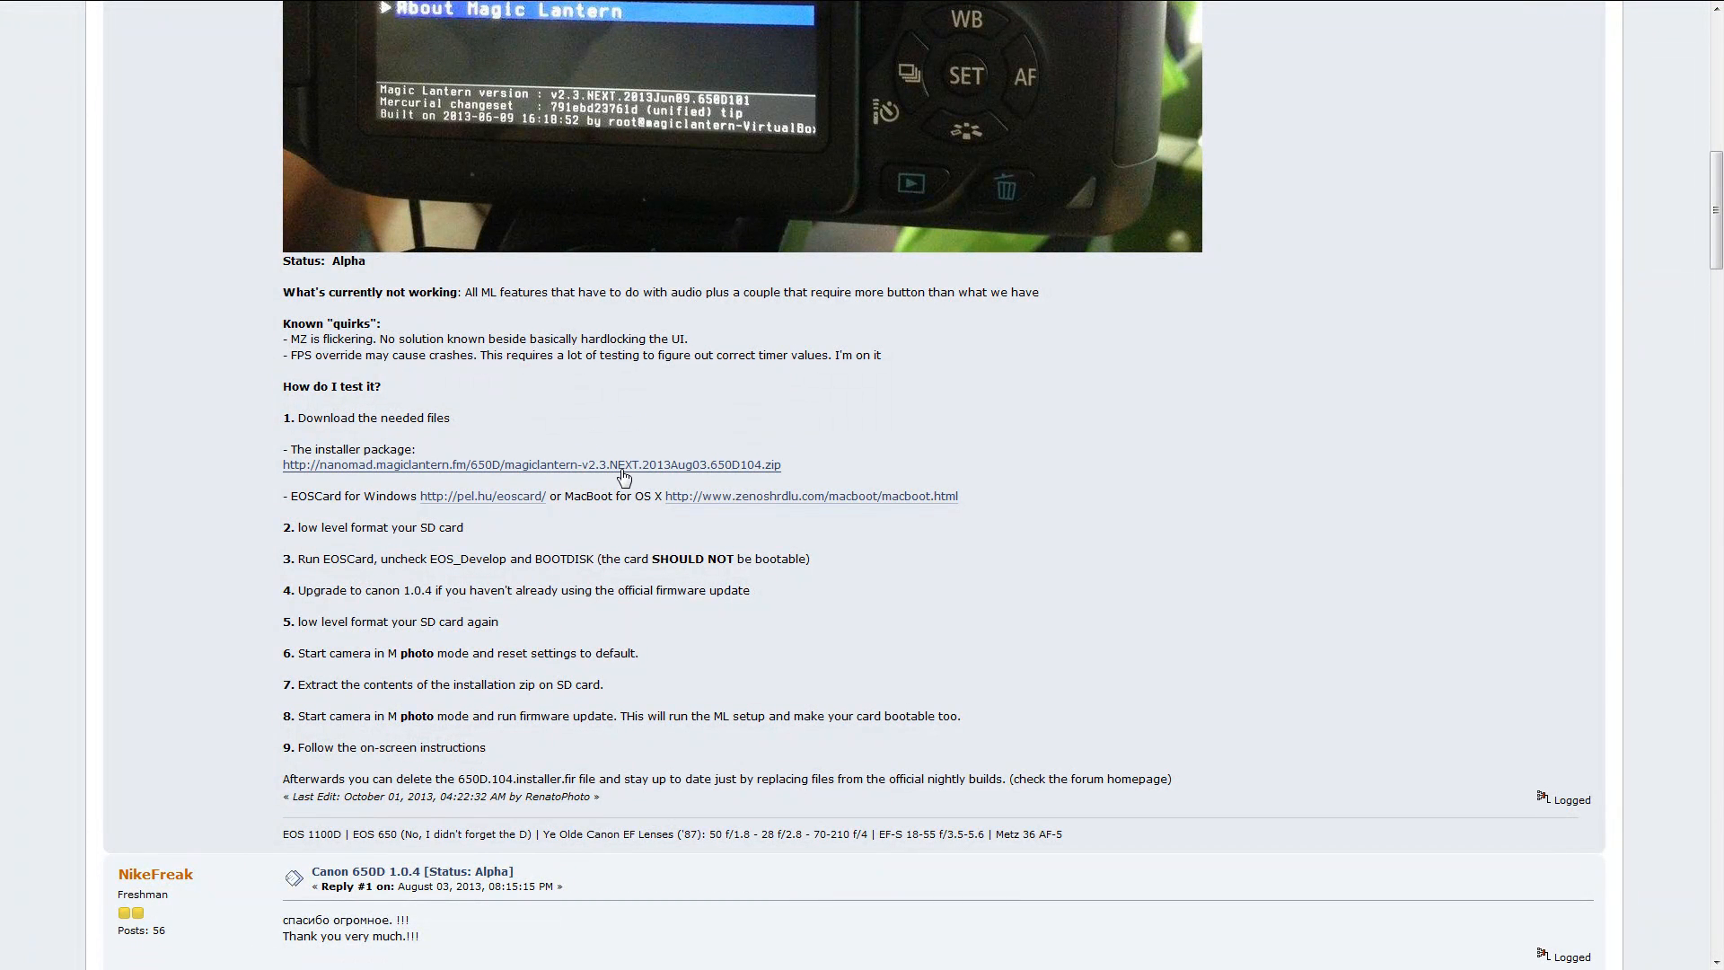
{"action": "mouse_move", "coordinate": [323, 475]}
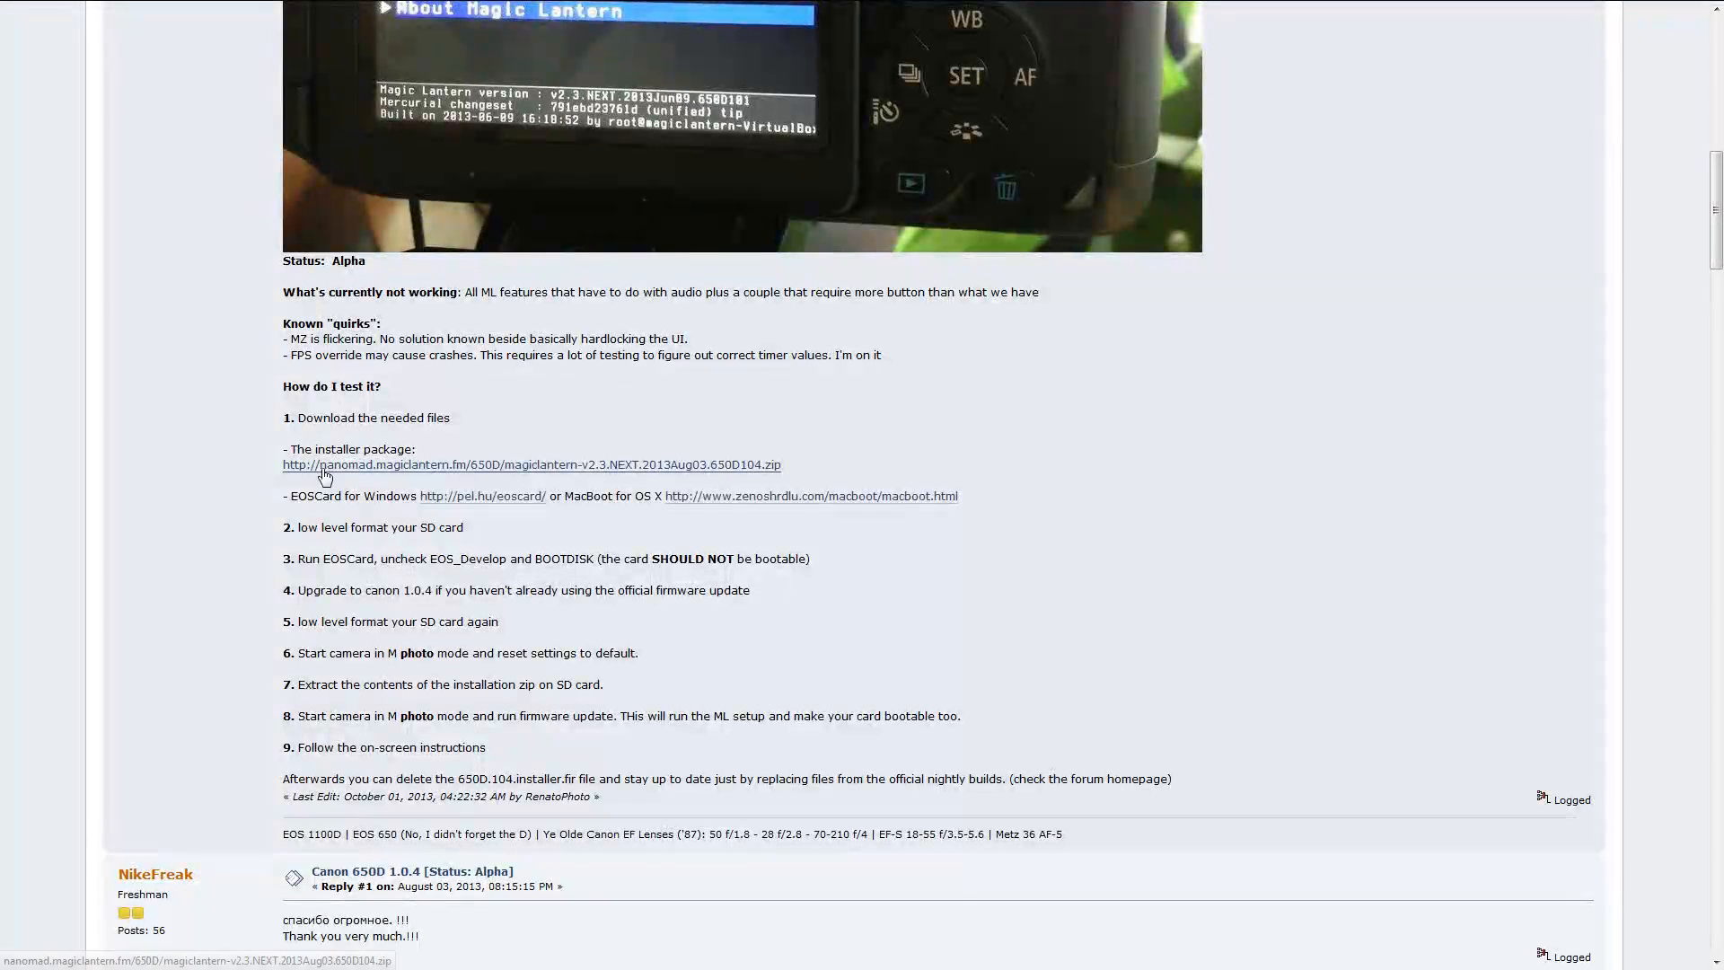
{"action": "mouse_move", "coordinate": [676, 471]}
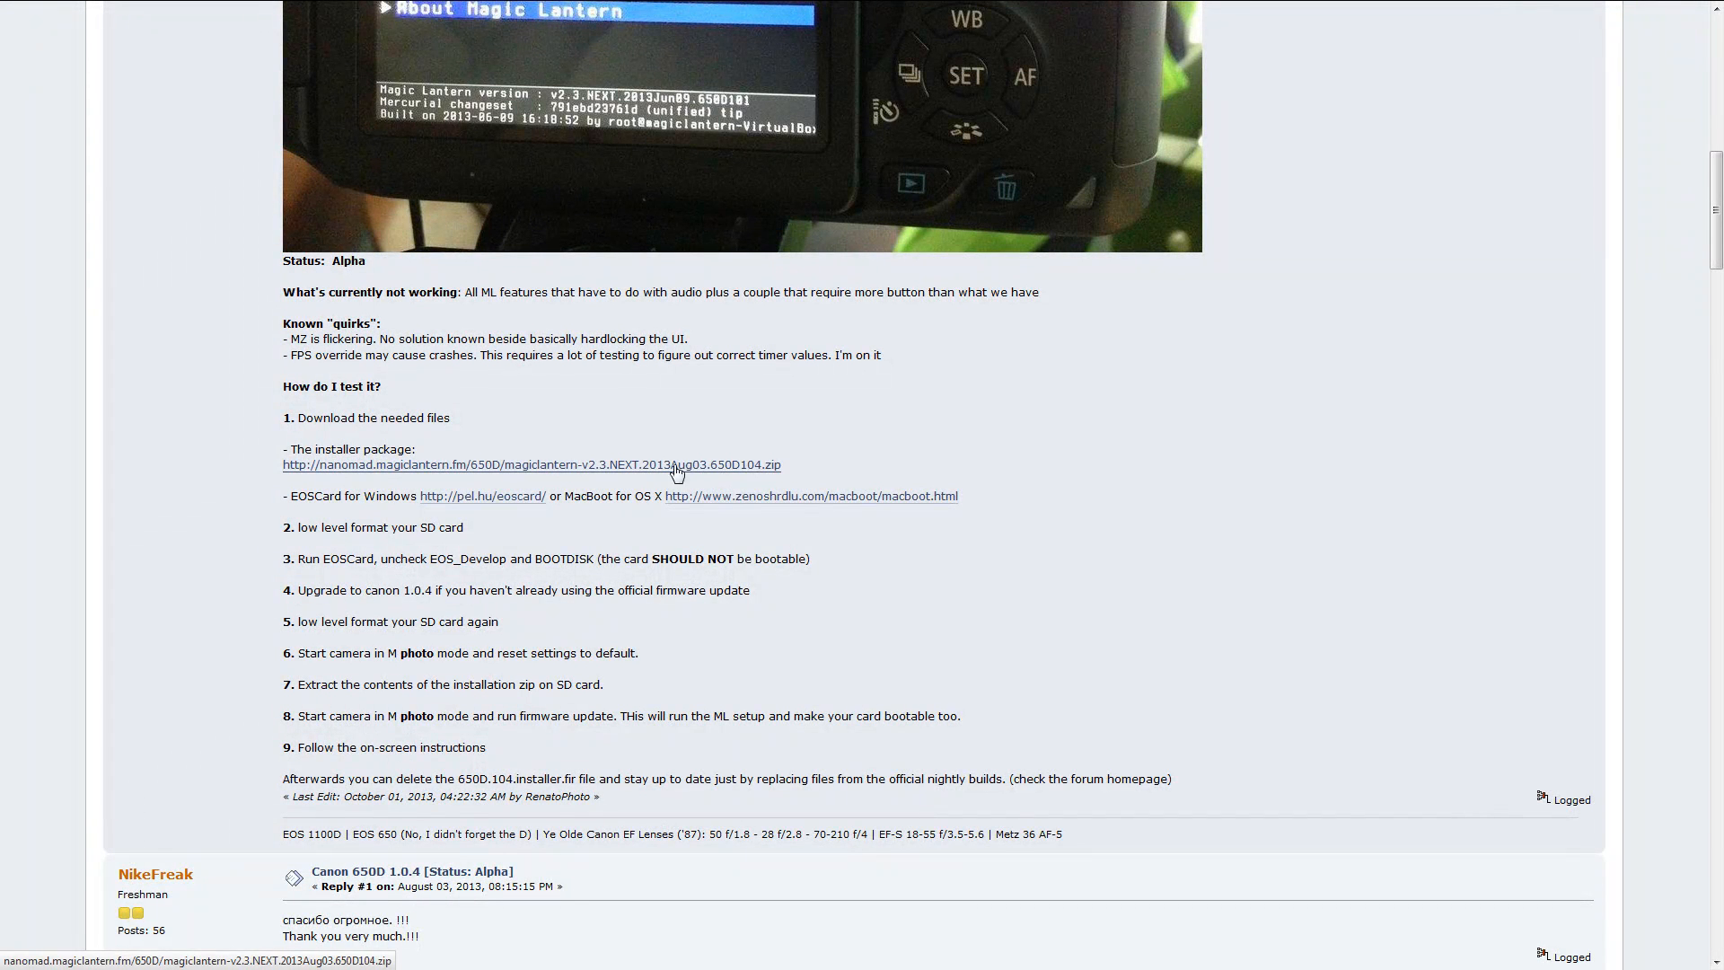
{"action": "mouse_move", "coordinate": [456, 455]}
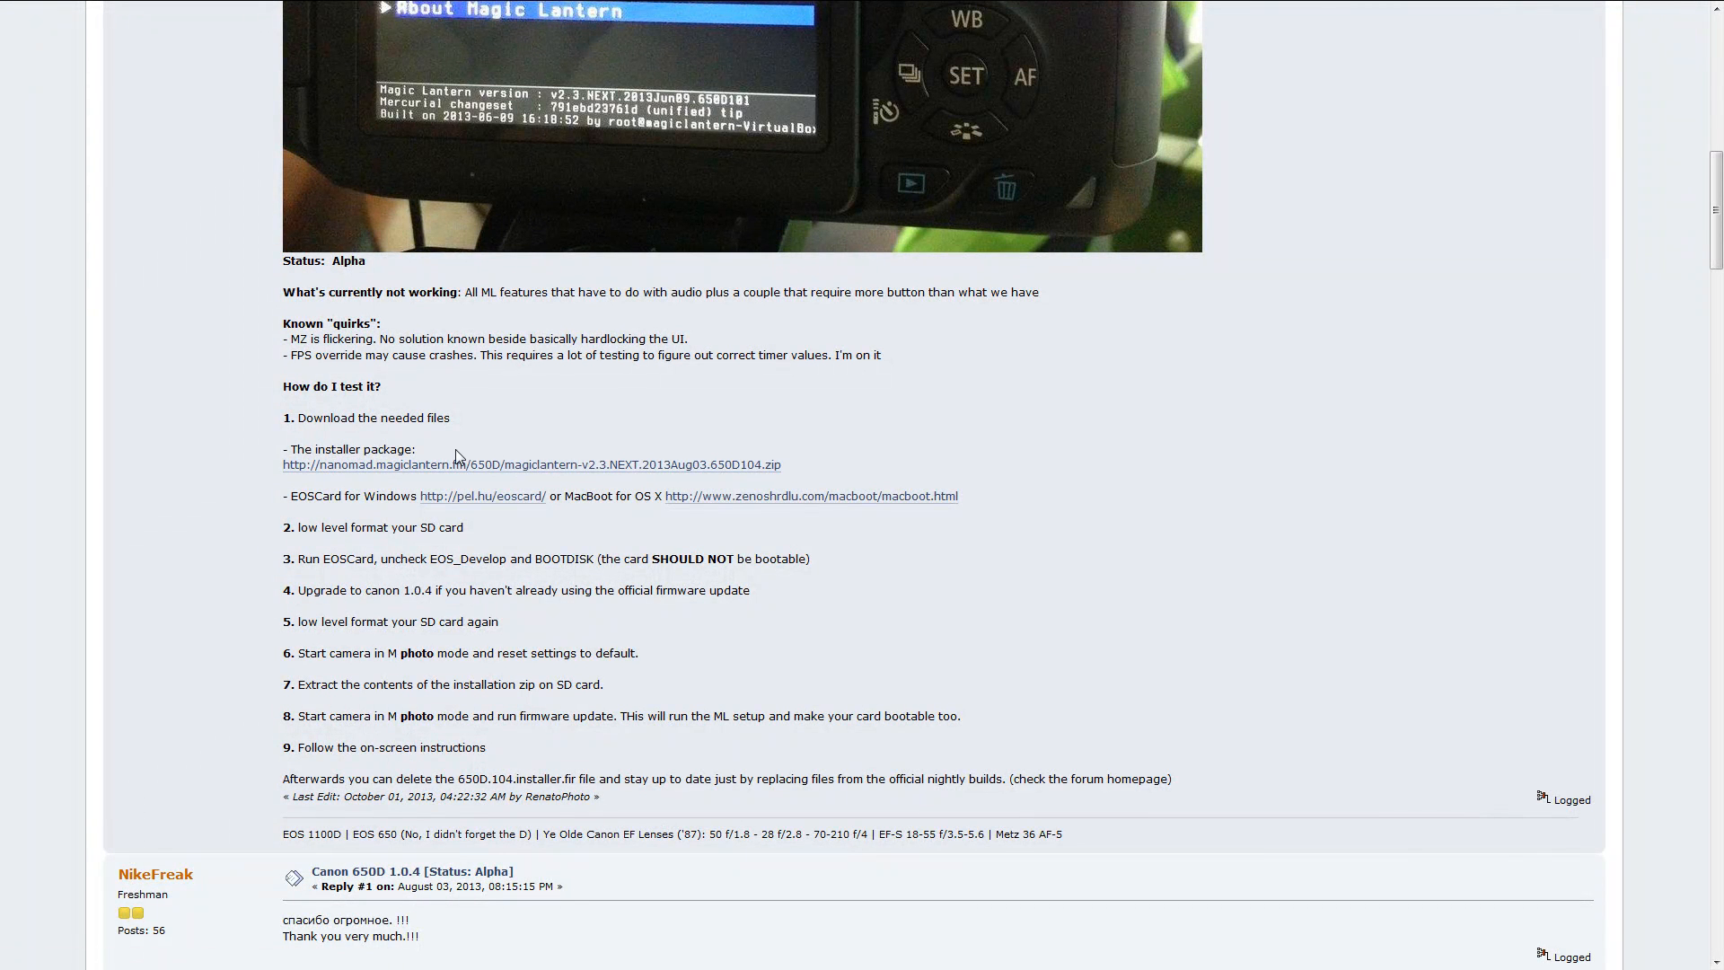
{"action": "mouse_move", "coordinate": [466, 475]}
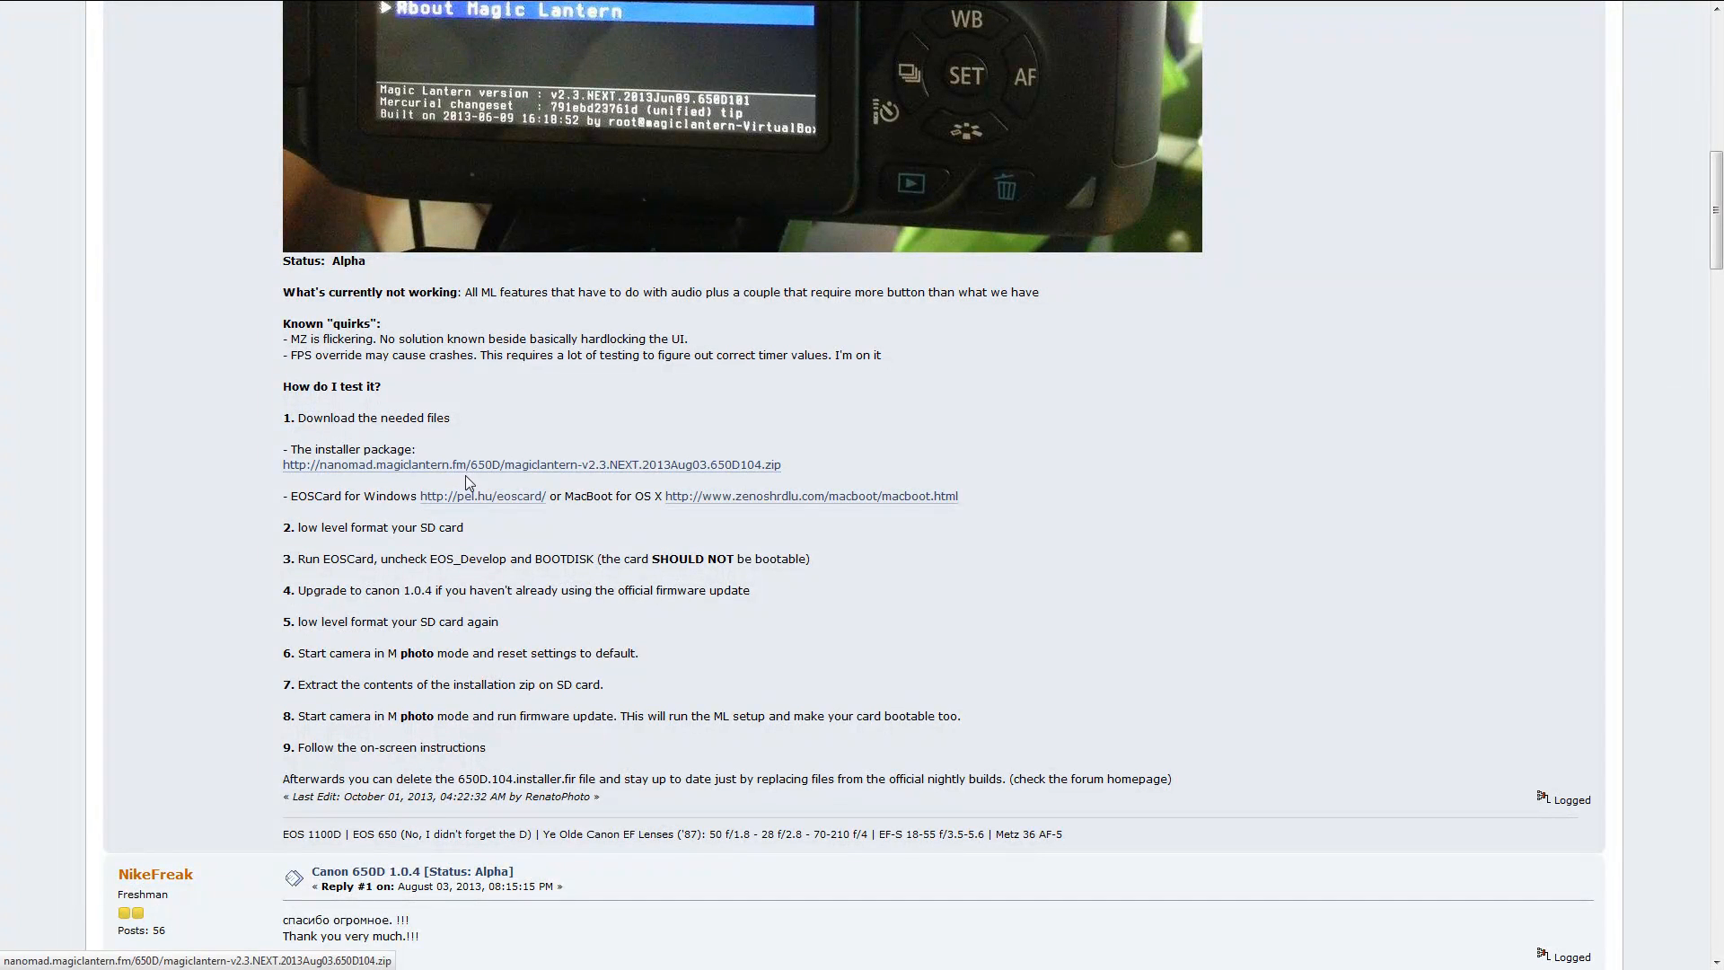
{"action": "mouse_move", "coordinate": [377, 533]}
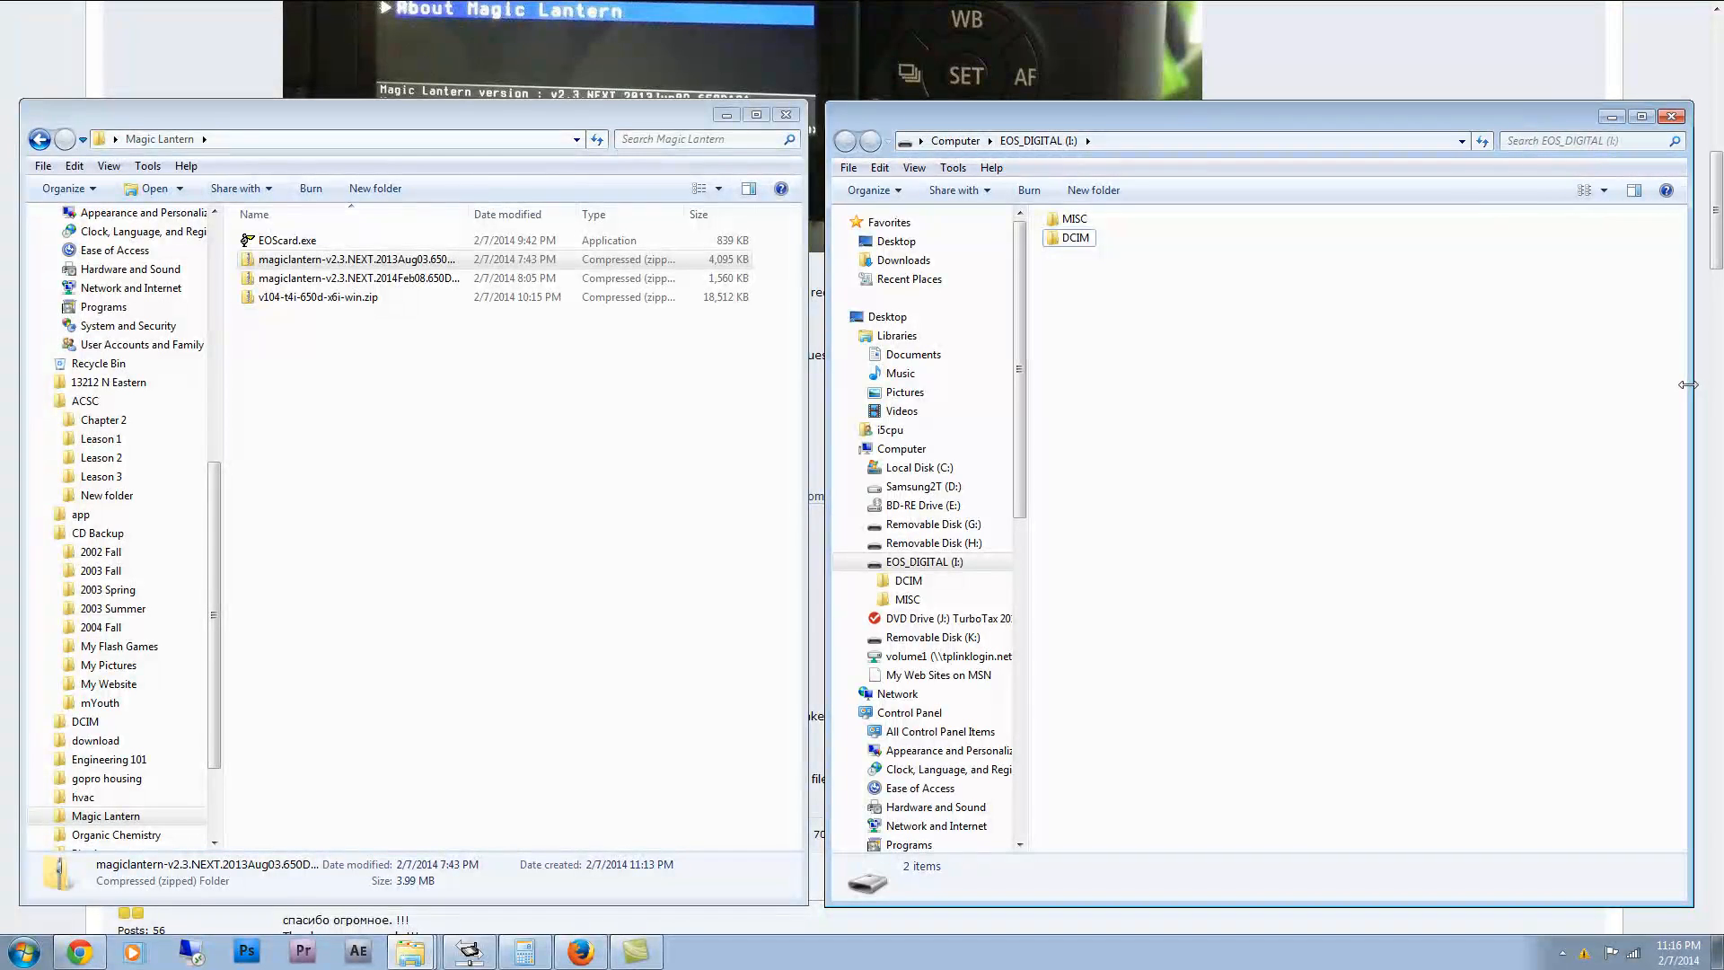
- Save EOScard settings to EOS_DIGITAL with EOS_DEVELOP and BOOTDISK unchecked, then open the 2013Aug03 zip
{"action": "left_click", "coordinate": [352, 259]}
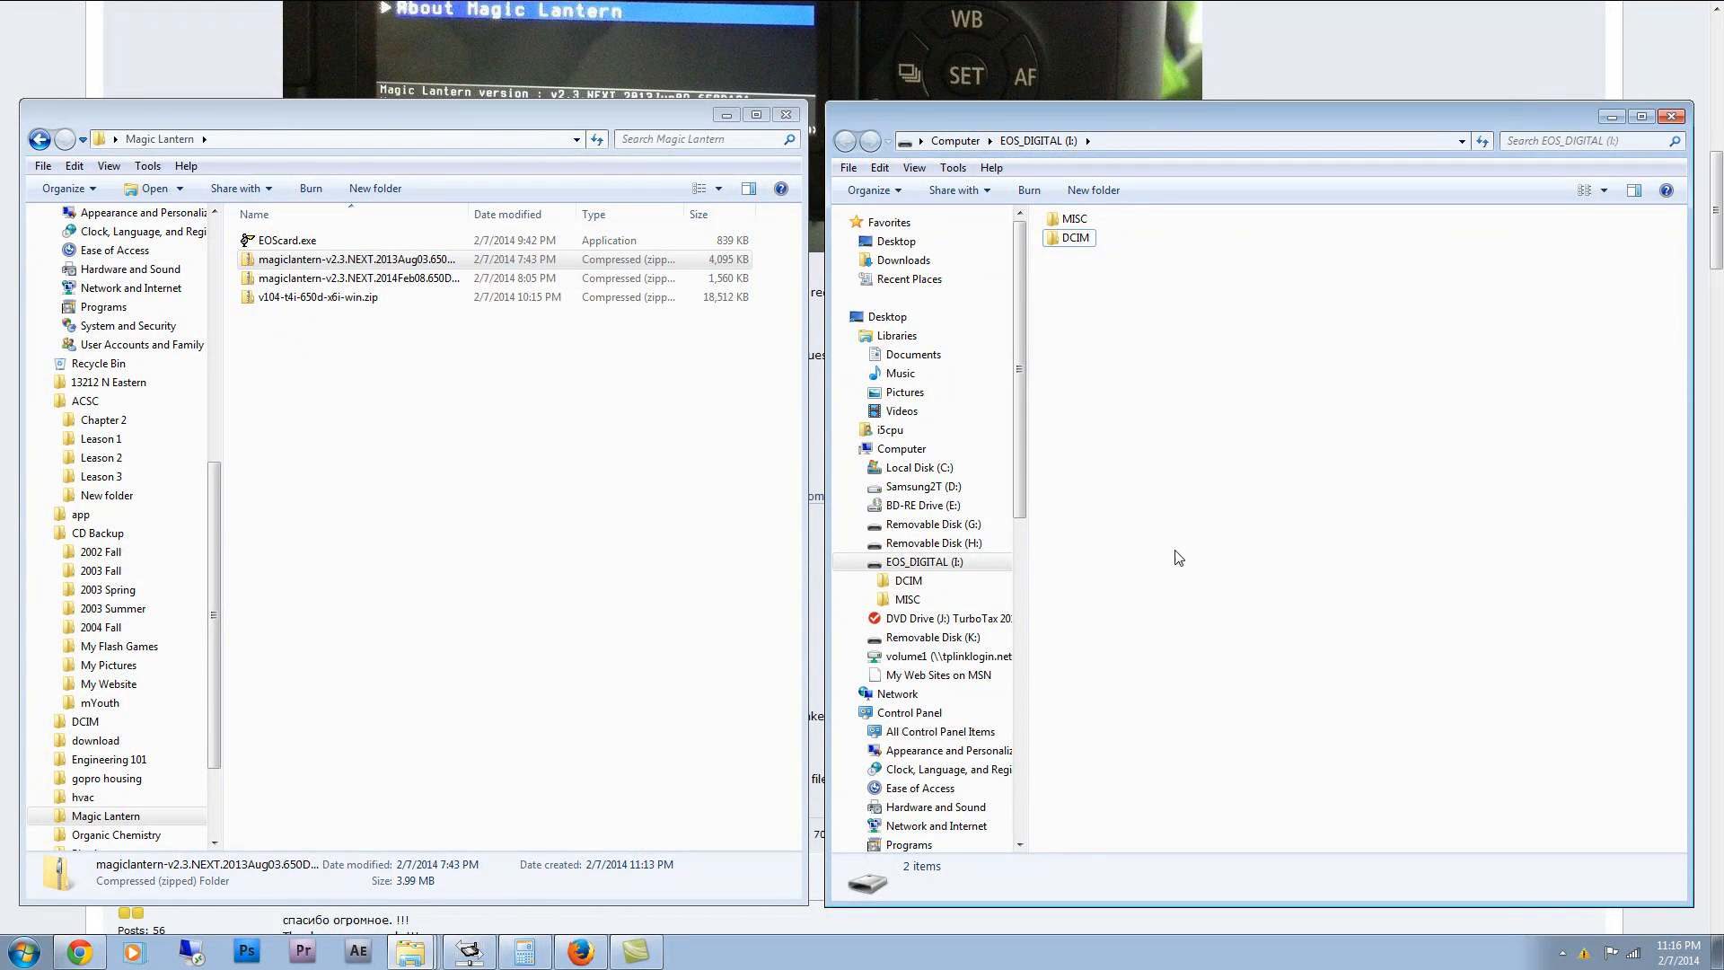
{"action": "left_click", "coordinate": [287, 239]}
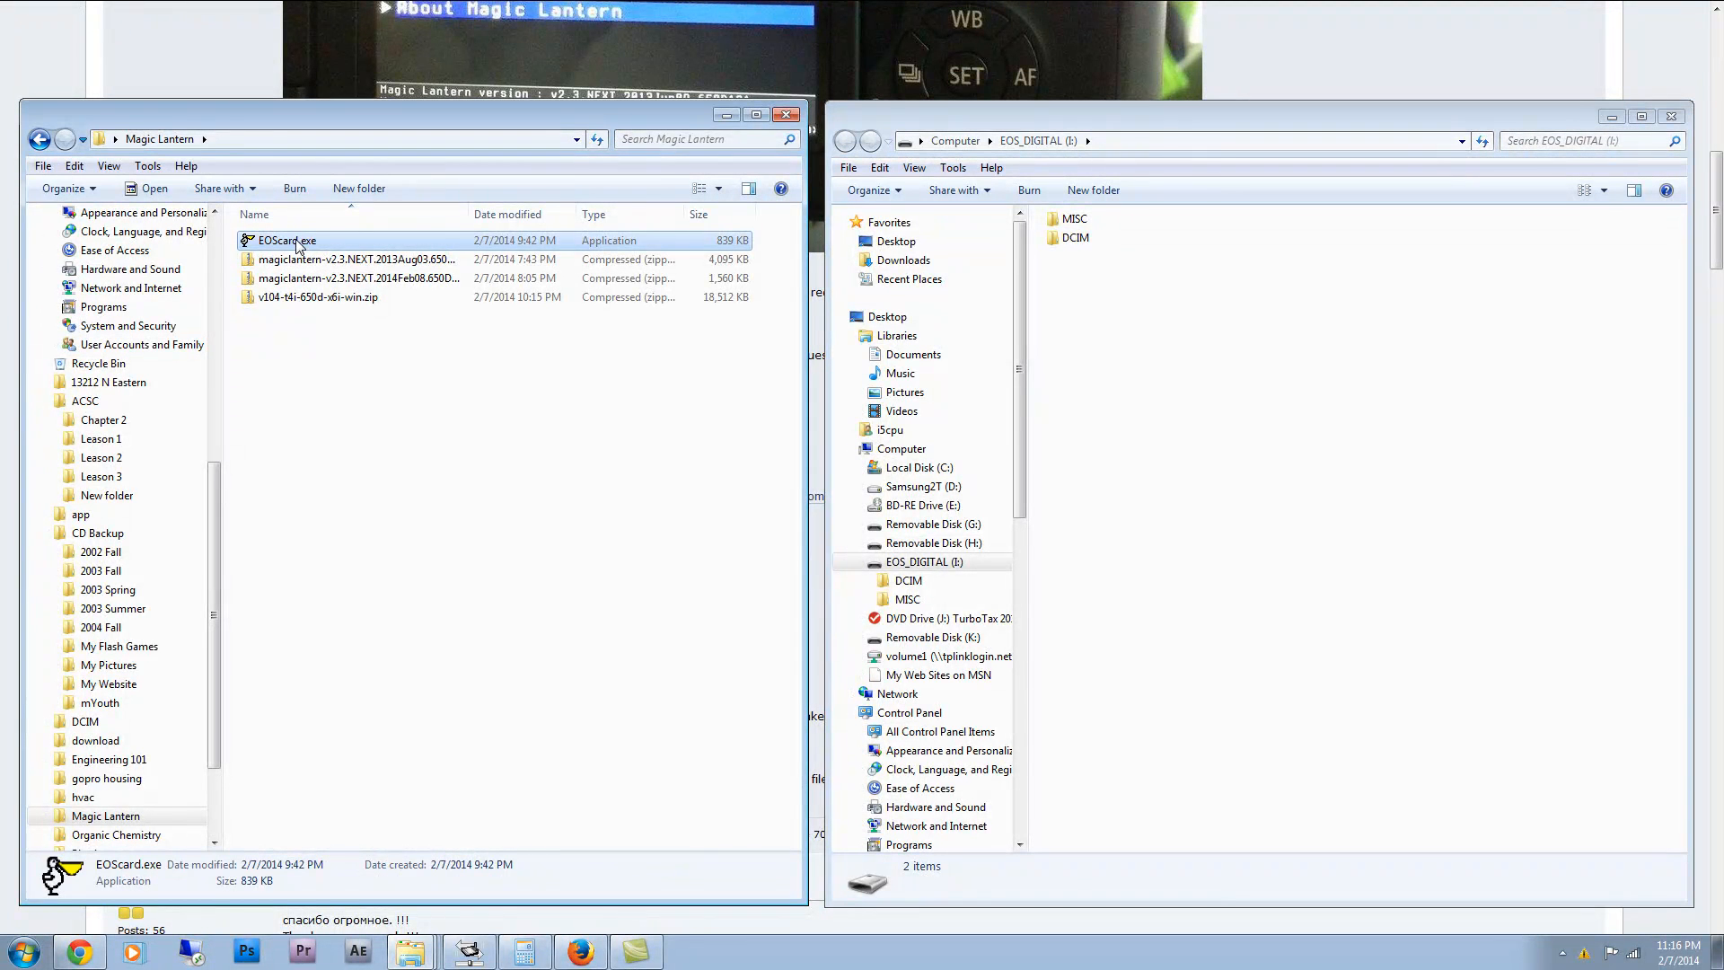
{"action": "double_click", "coordinate": [285, 239]}
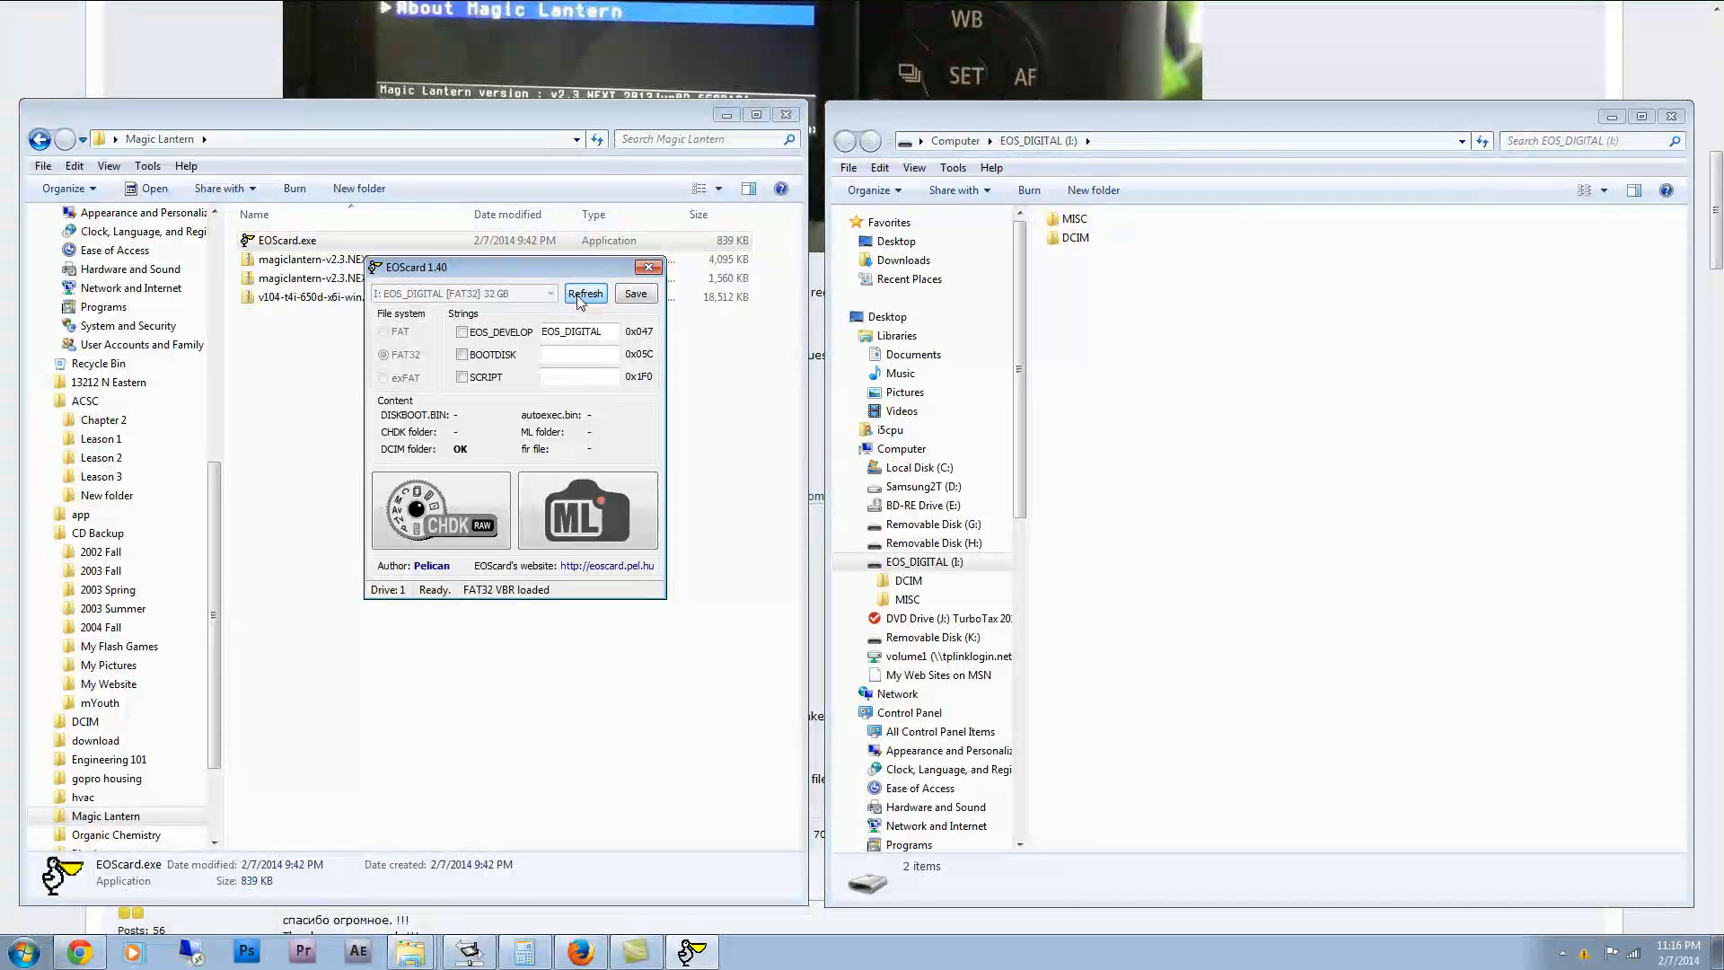
{"action": "left_click", "coordinate": [634, 293]}
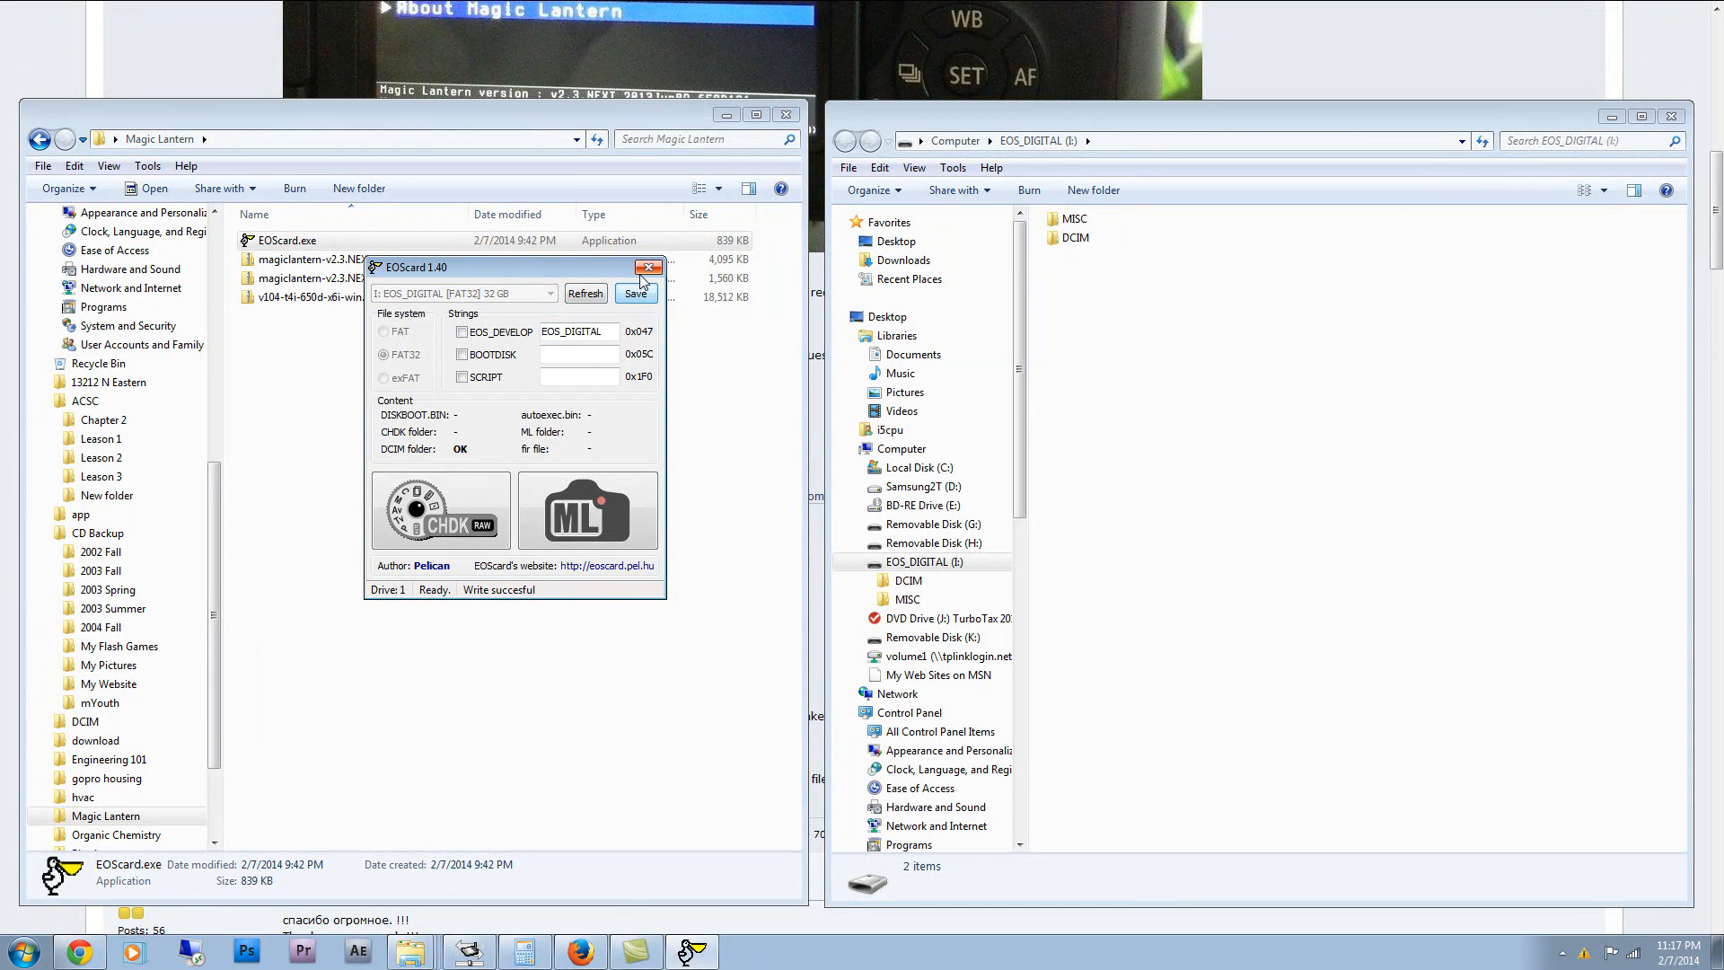
{"action": "left_click", "coordinate": [647, 267]}
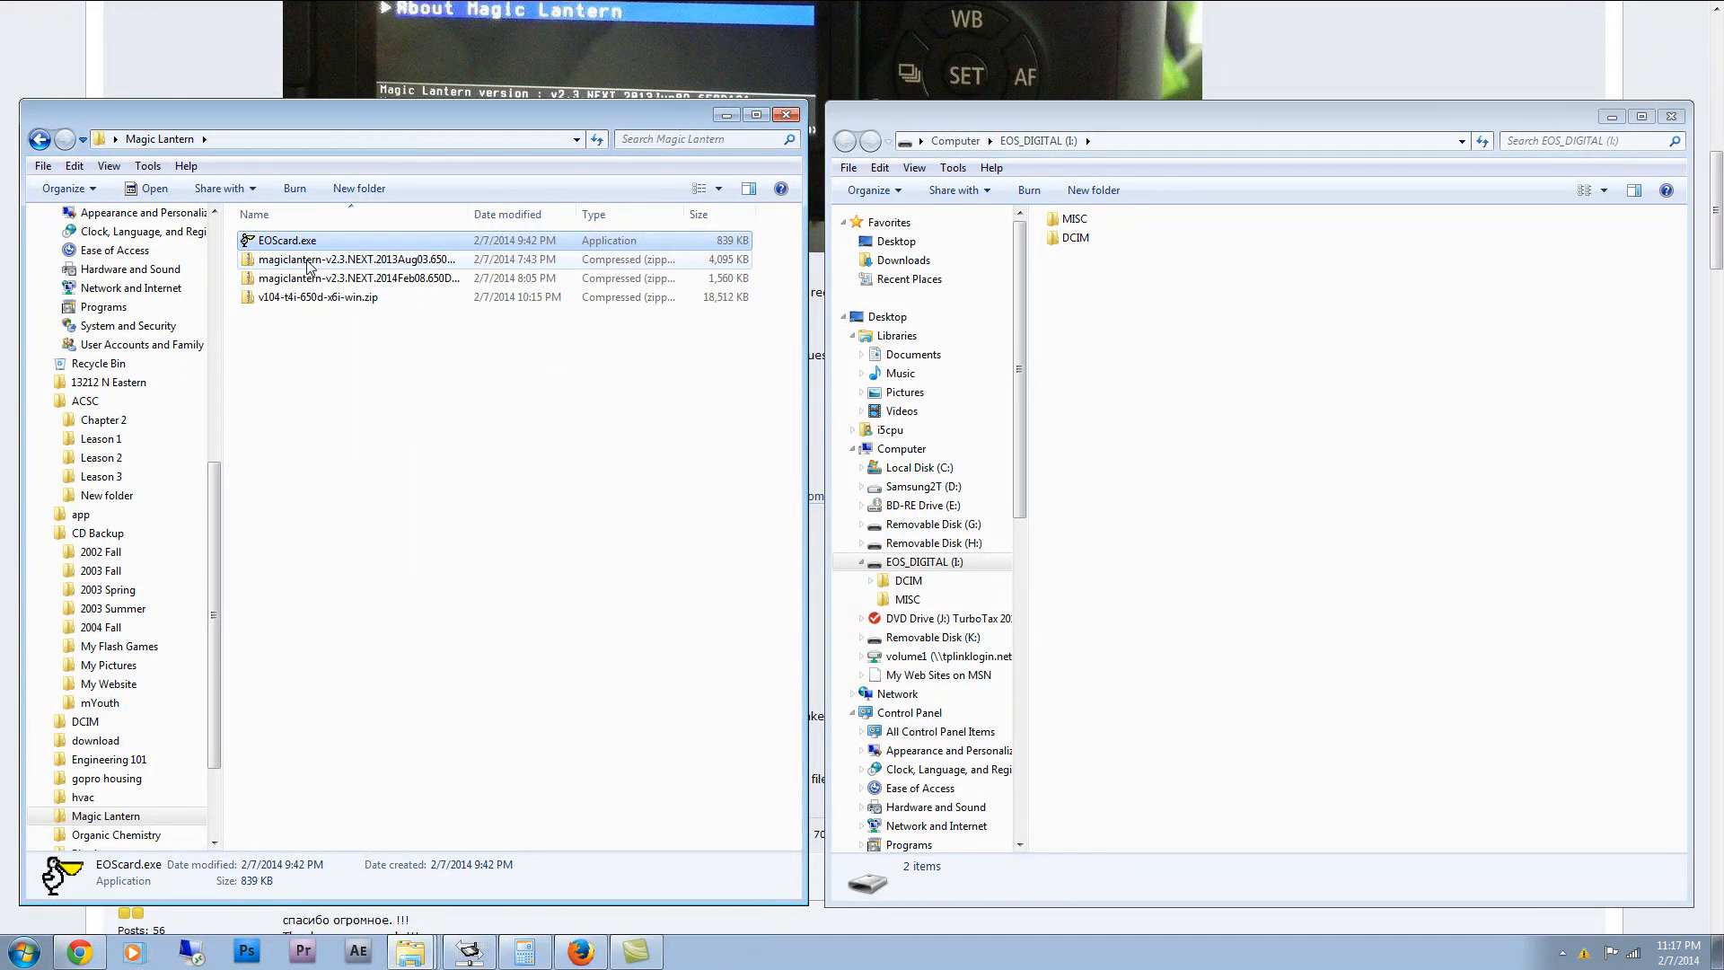
{"action": "double_click", "coordinate": [357, 259]}
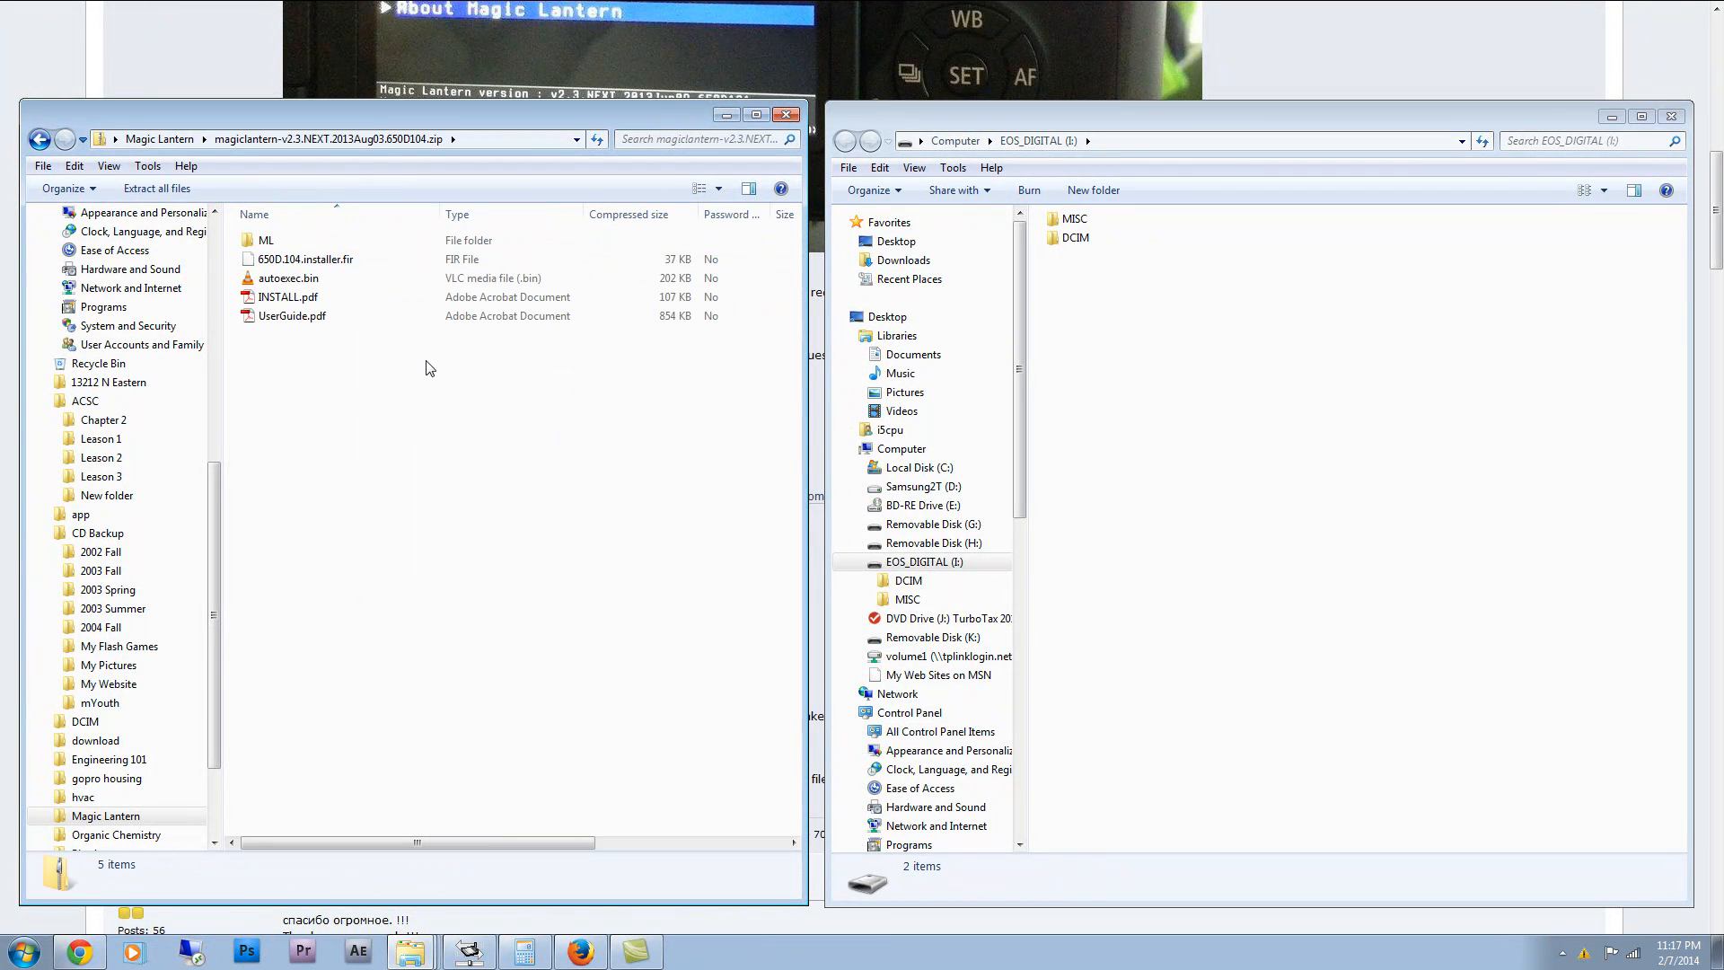
- Select all files in the 650D installer zip and copy them onto EOS_DIGITAL (I:)
{"action": "key", "text": "ctrl+a"}
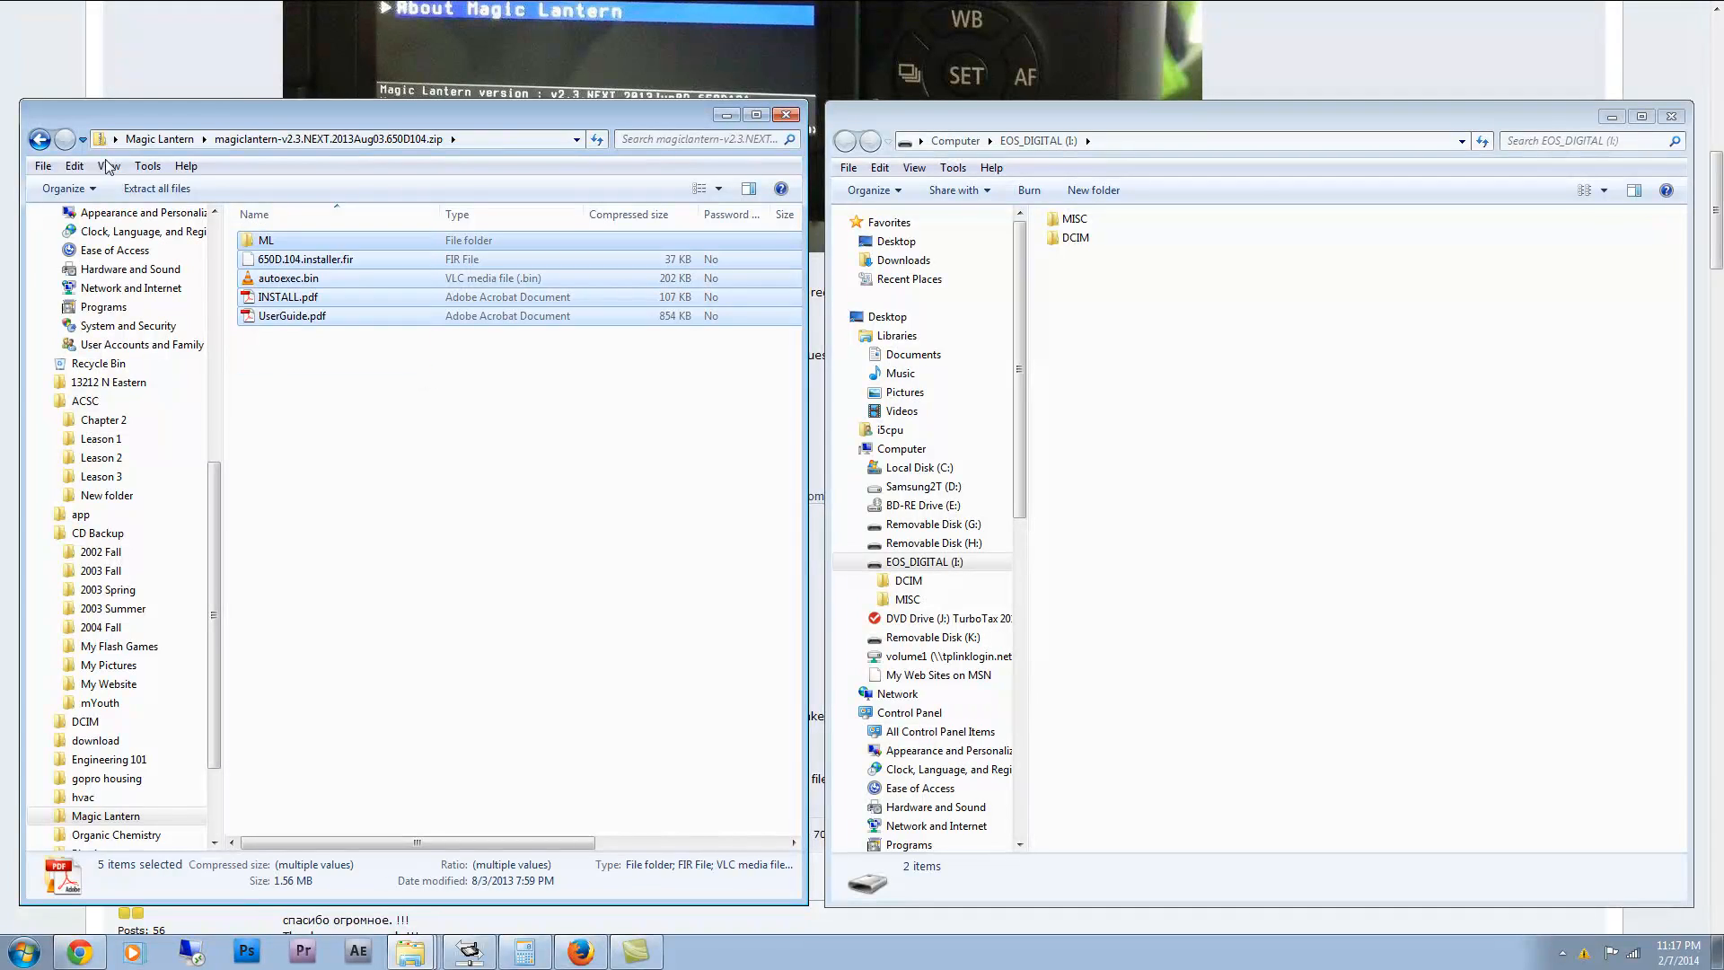
{"action": "left_click", "coordinate": [1069, 237]}
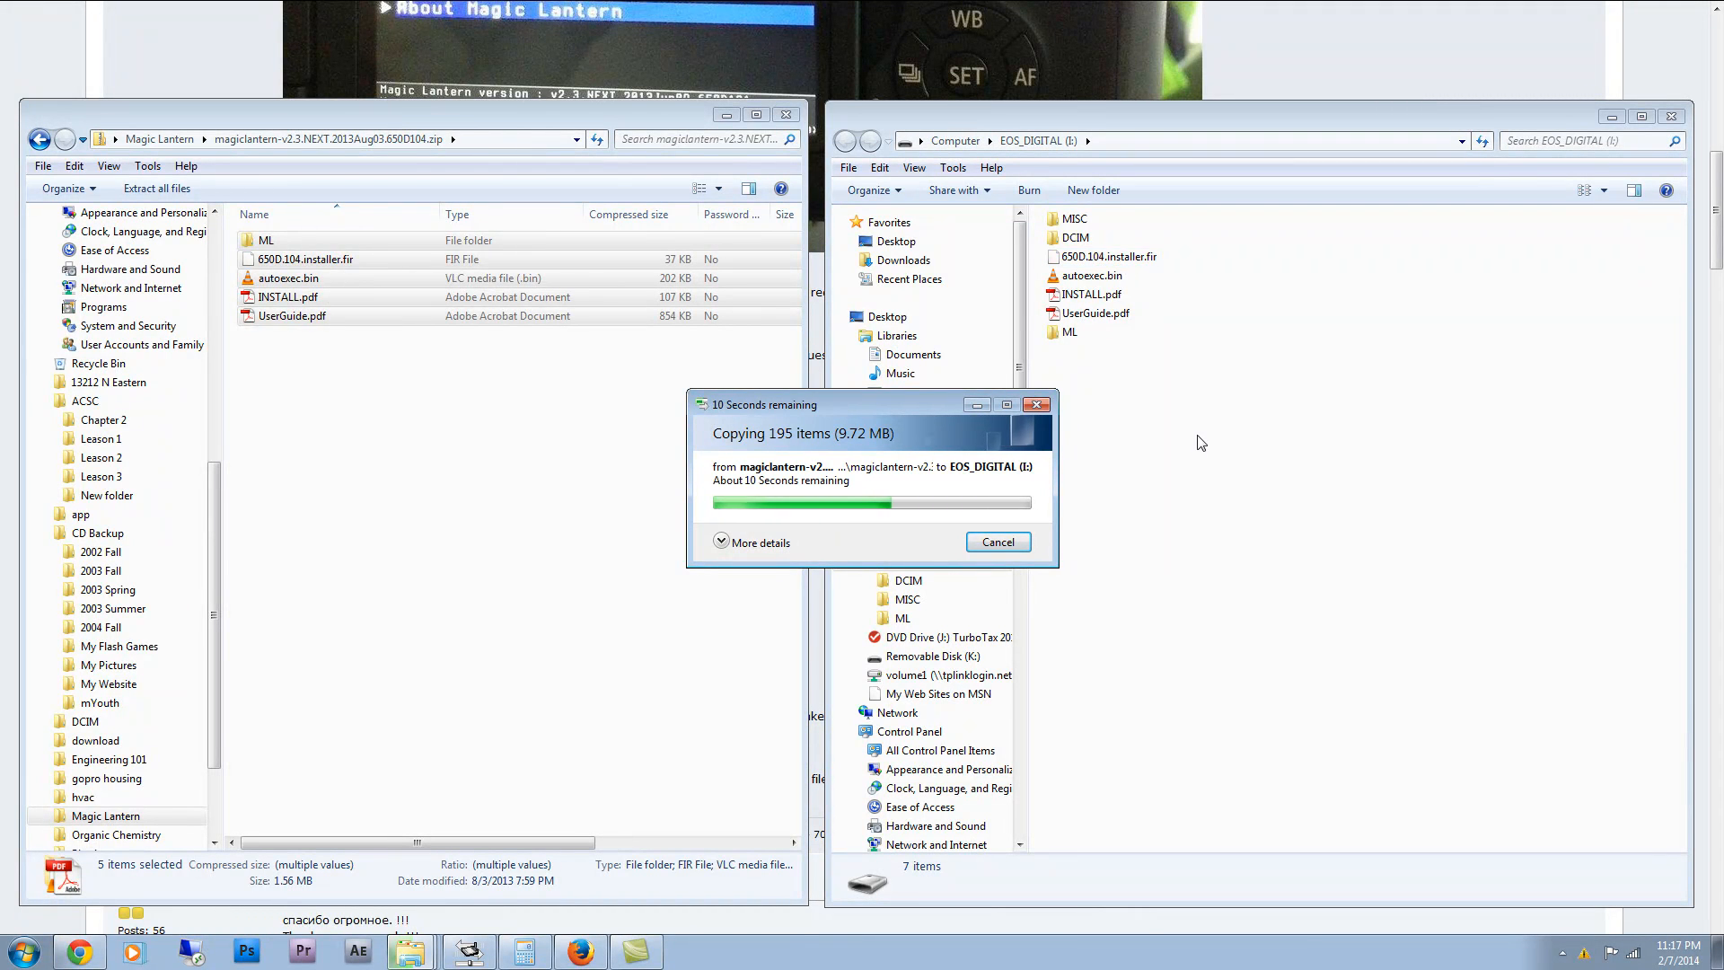
{"action": "mouse_move", "coordinate": [1177, 351]}
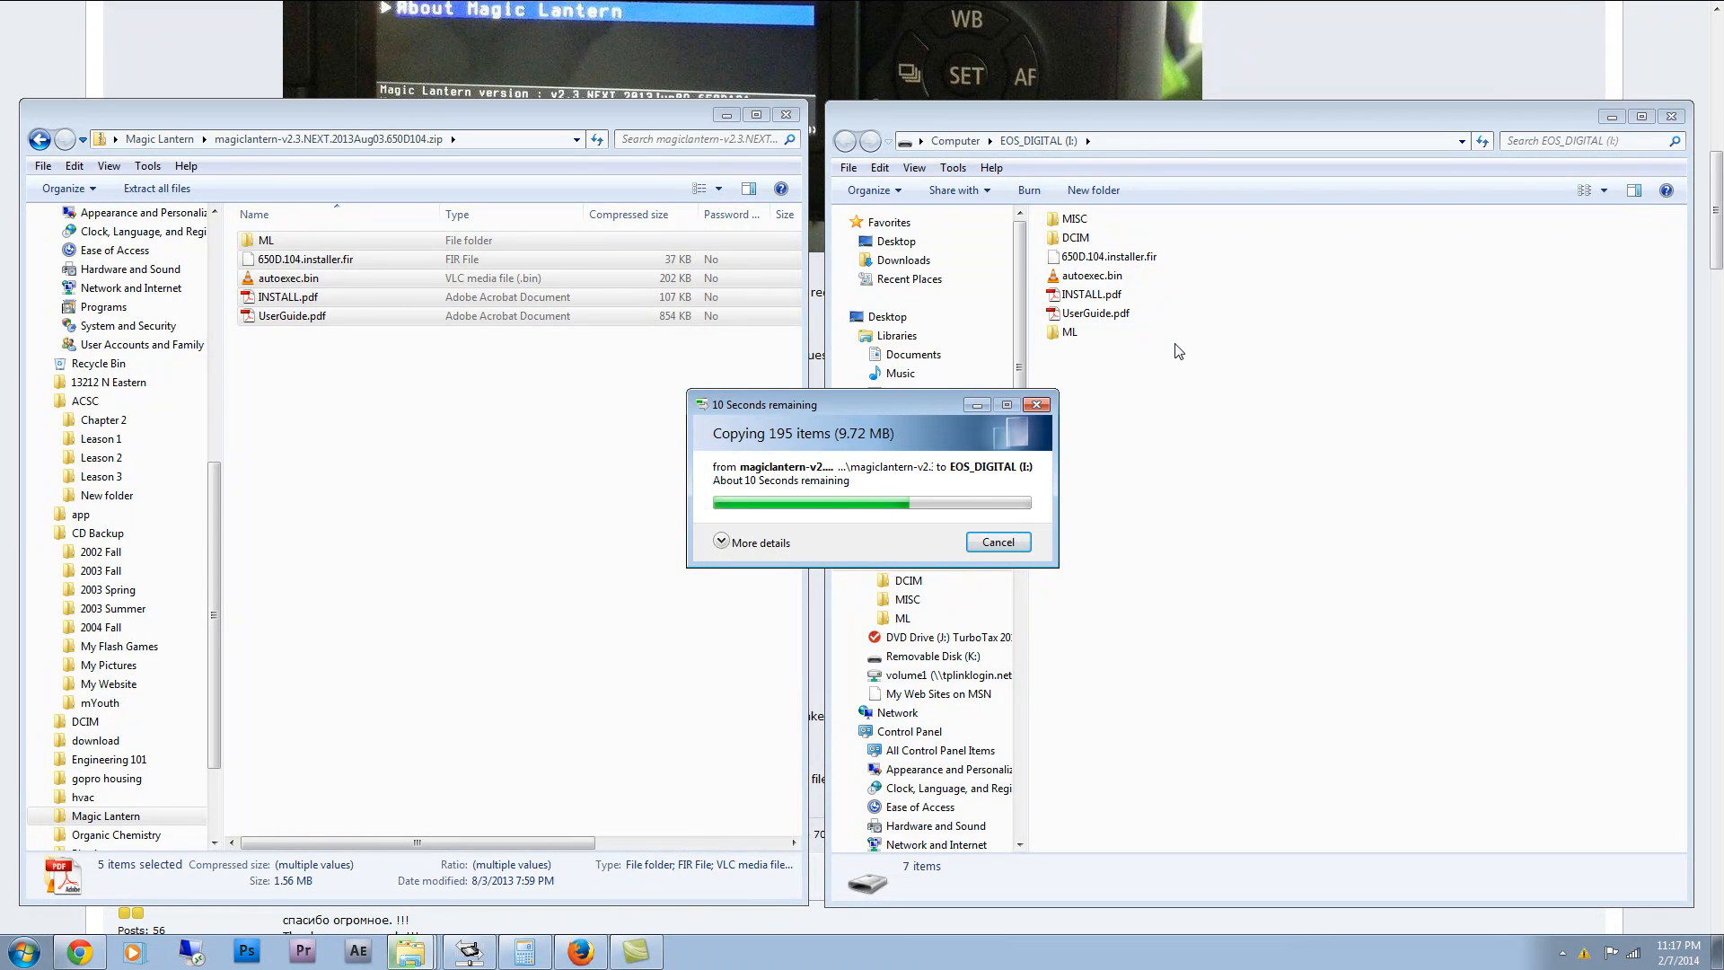